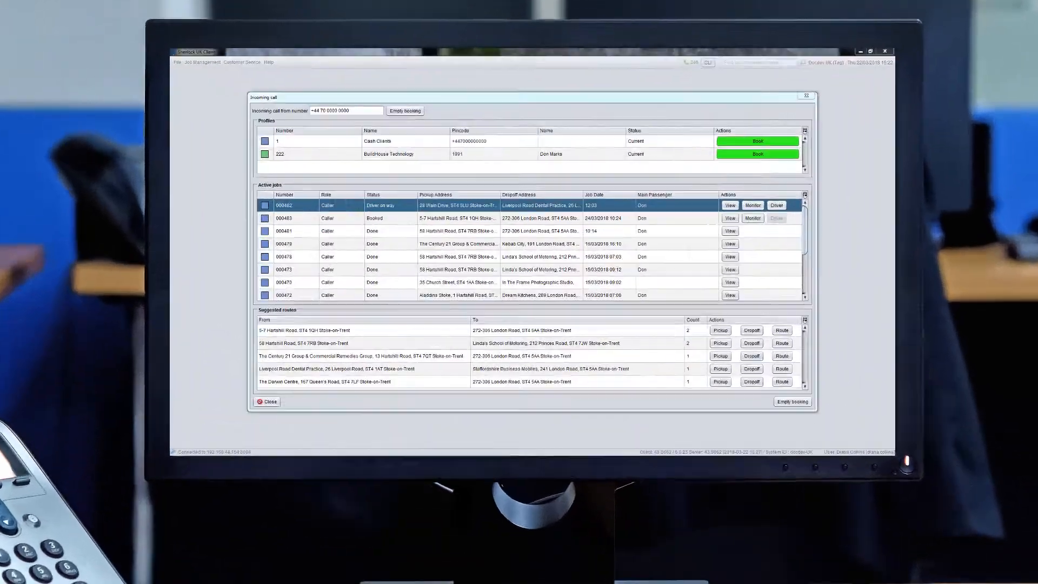
- Book a past journey for Cash Clients: 58 Hartshill Road to 272-306 London Road, £3.79
{"action": "left_click", "coordinate": [871, 50]}
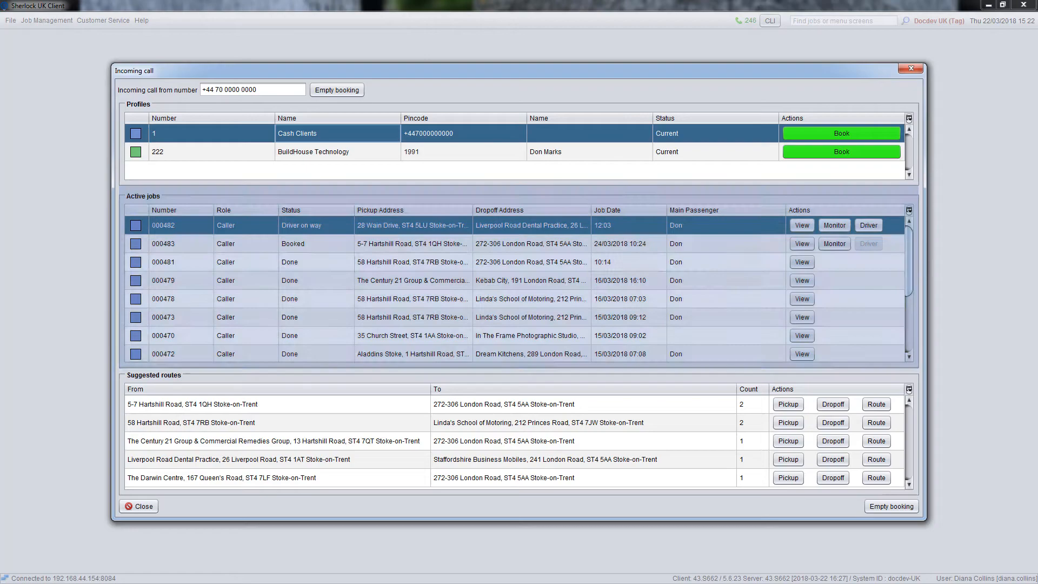
{"action": "left_click", "coordinate": [1029, 6]}
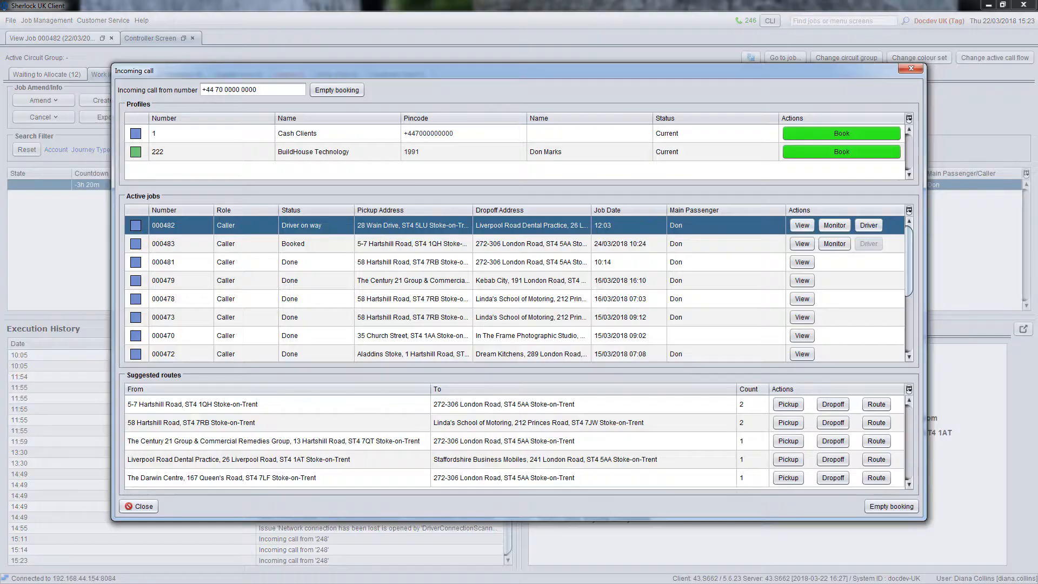
{"action": "mouse_move", "coordinate": [868, 225]}
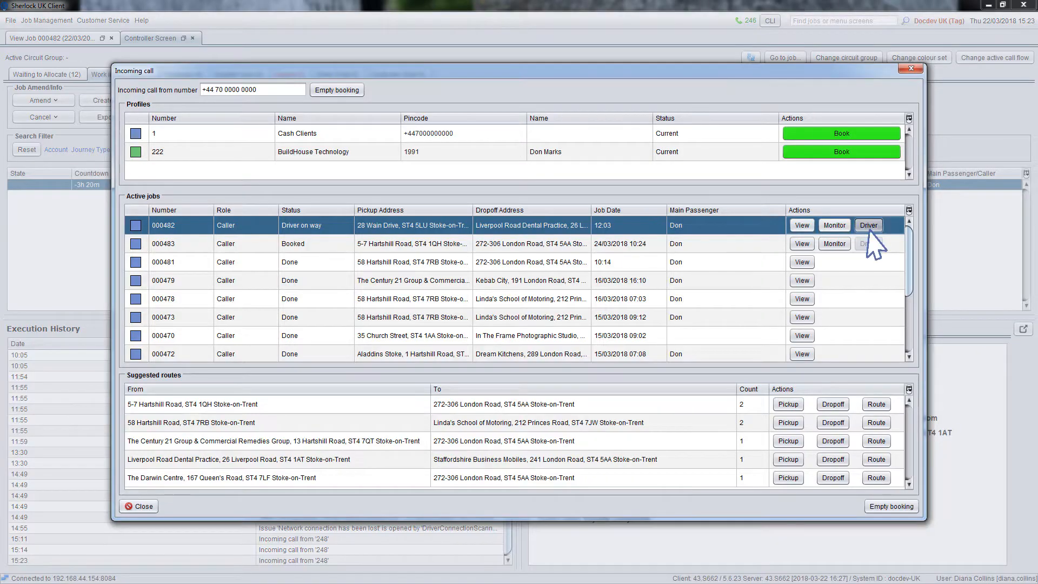
{"action": "left_click", "coordinate": [868, 224]}
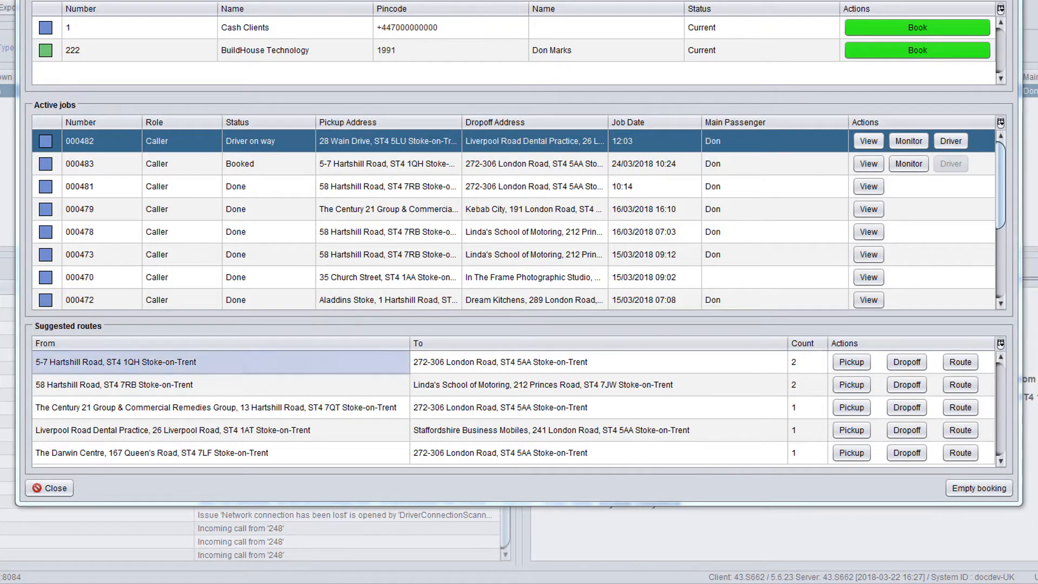
{"action": "left_click", "coordinate": [851, 362]}
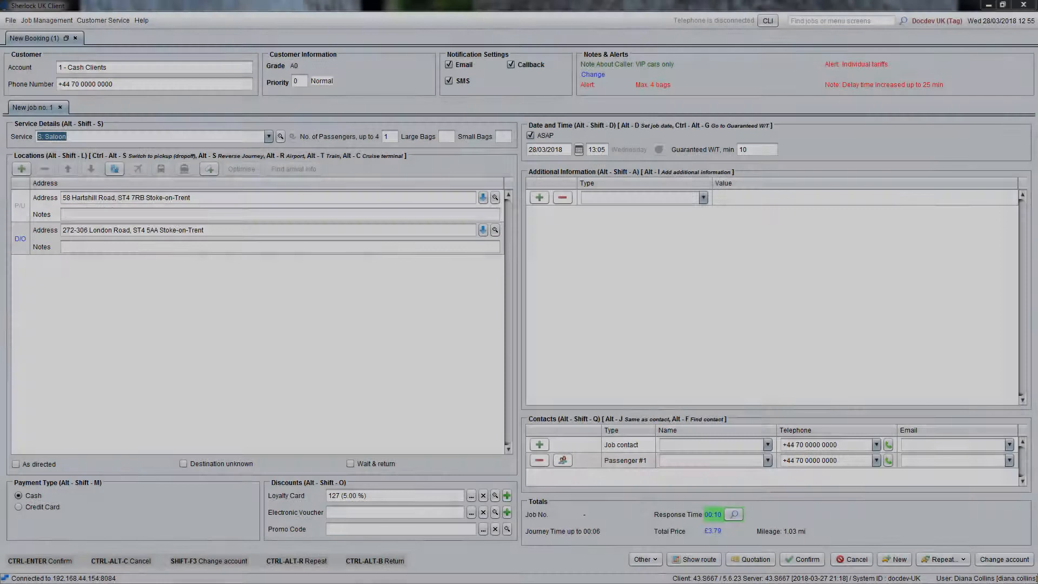
{"action": "left_click", "coordinate": [155, 67]}
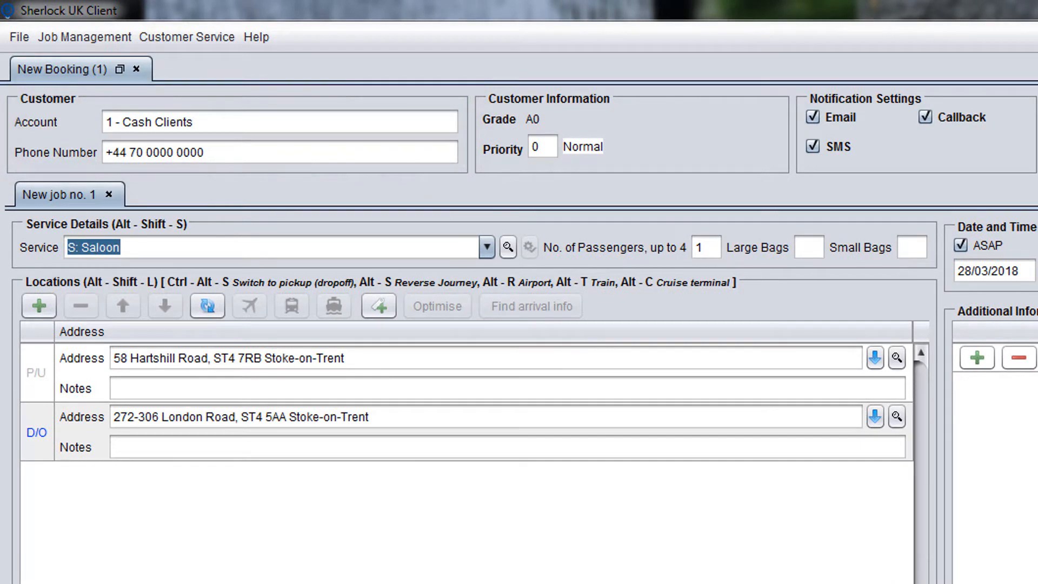
{"action": "left_click", "coordinate": [277, 121]}
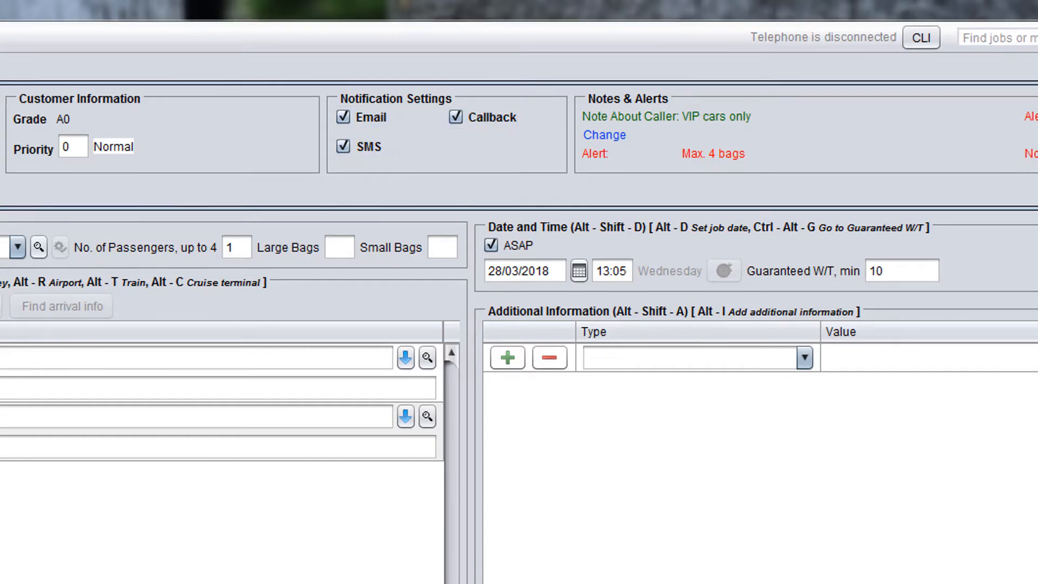
{"action": "left_click", "coordinate": [343, 117]}
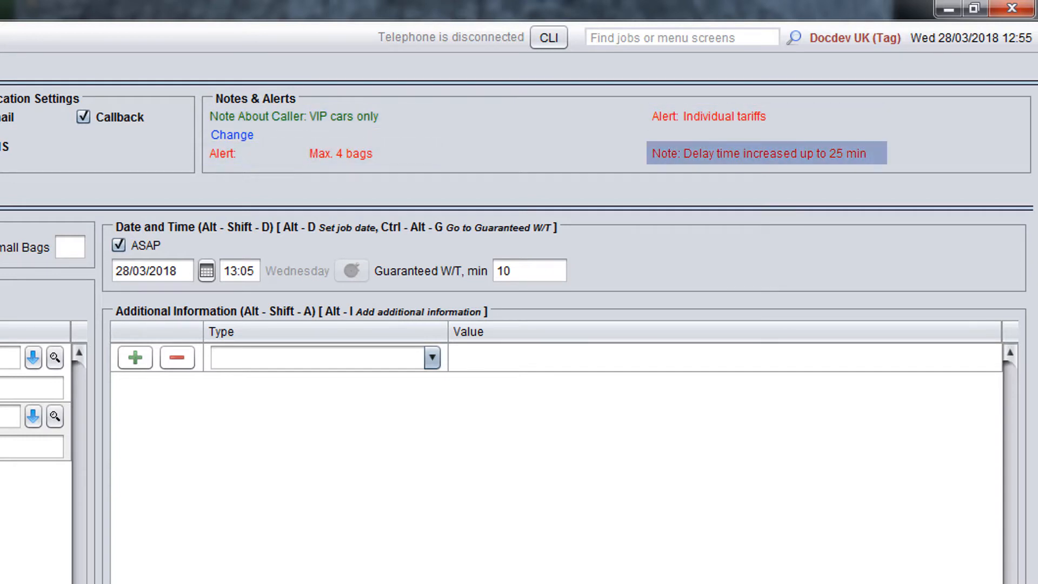
- Begin an empty job using Executive service with 2 passengers, 2 large bags, 1 small bag
{"action": "left_click", "coordinate": [764, 153]}
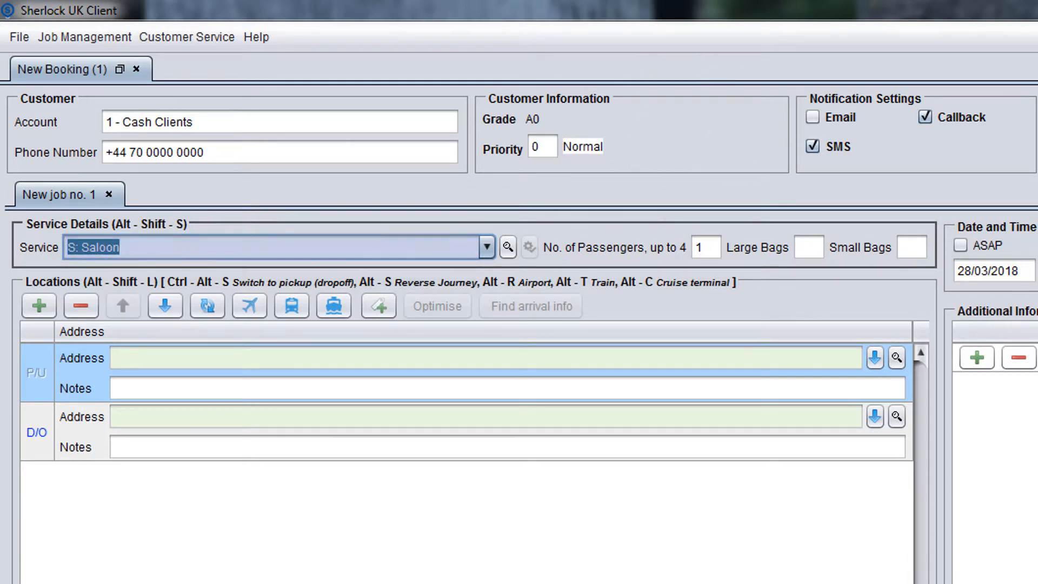
{"action": "left_click", "coordinate": [487, 246]}
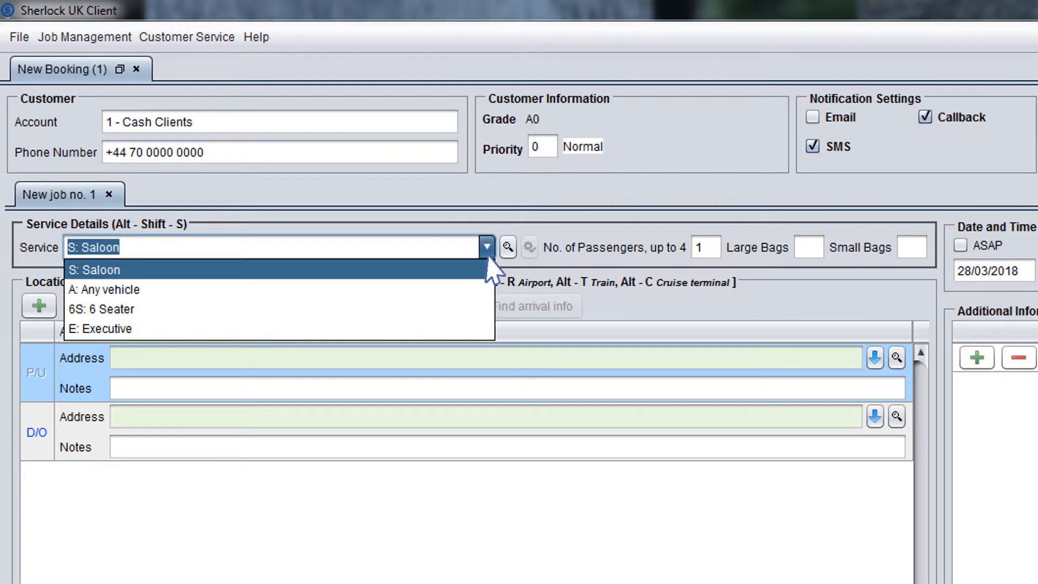
{"action": "left_click", "coordinate": [101, 329]}
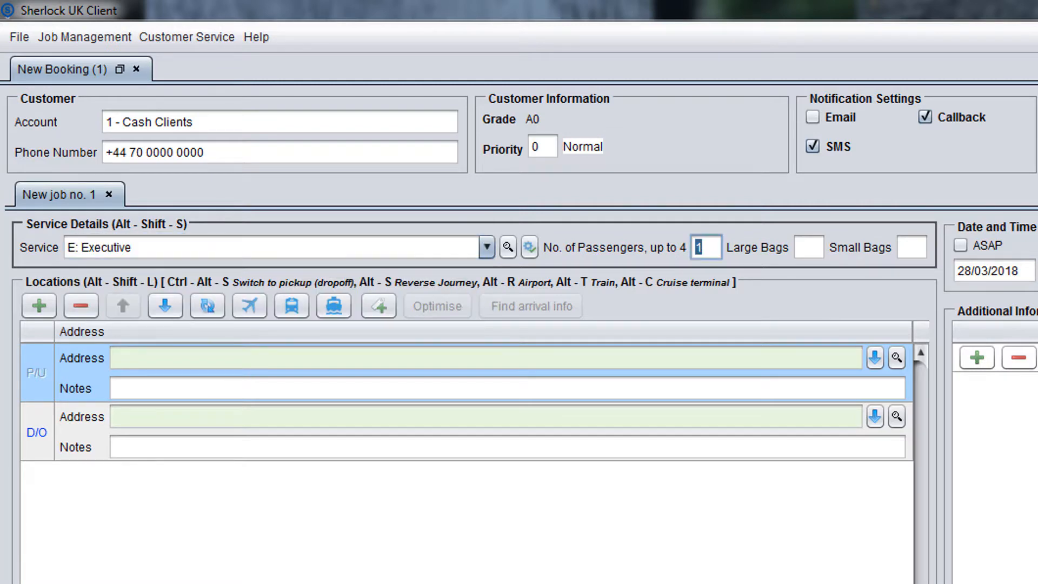
{"action": "type", "text": "2"}
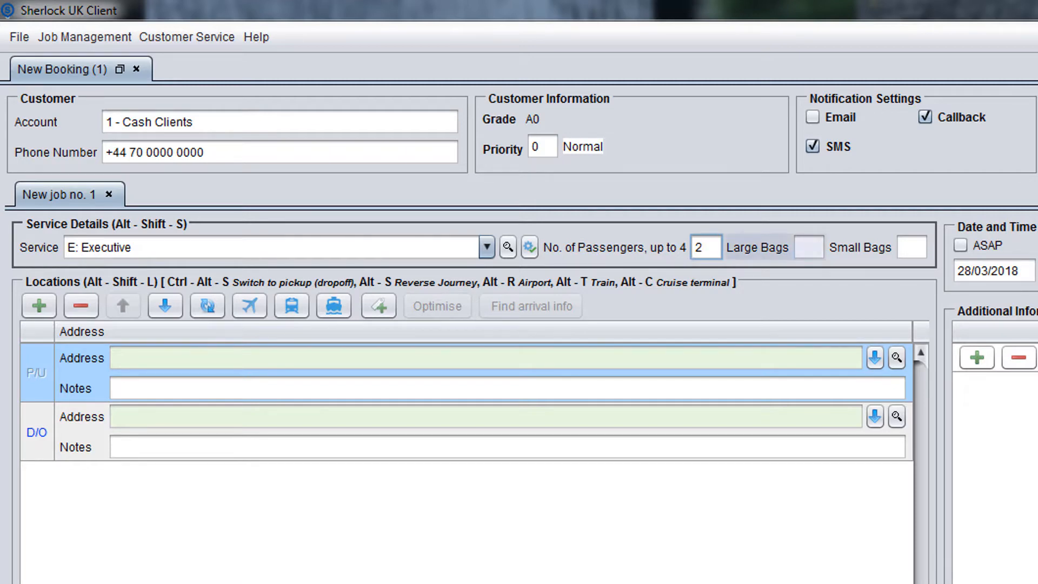
{"action": "type", "text": "1"}
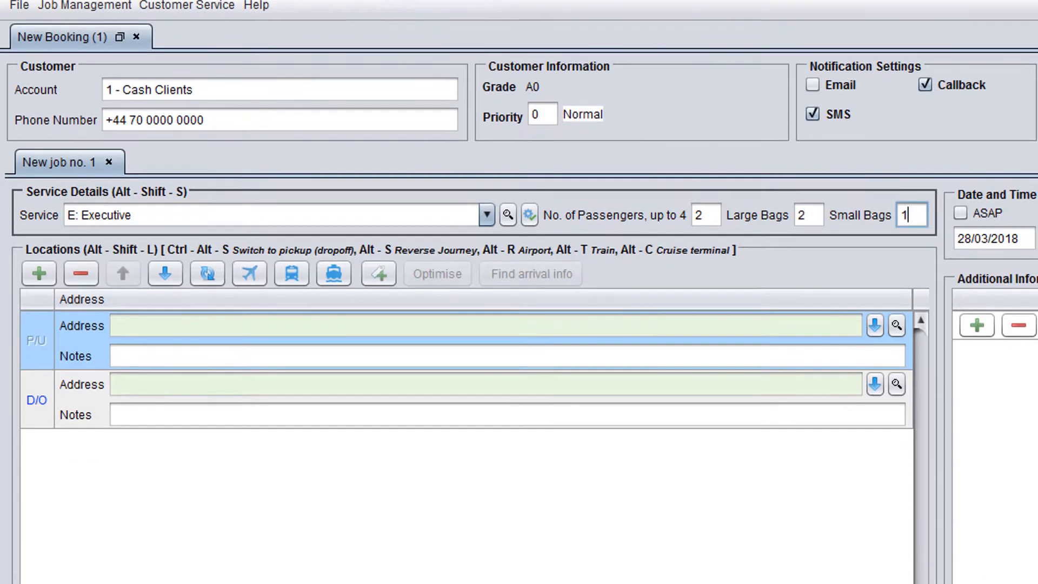
{"action": "scroll", "scroll_direction": "down", "scroll_amount": 3}
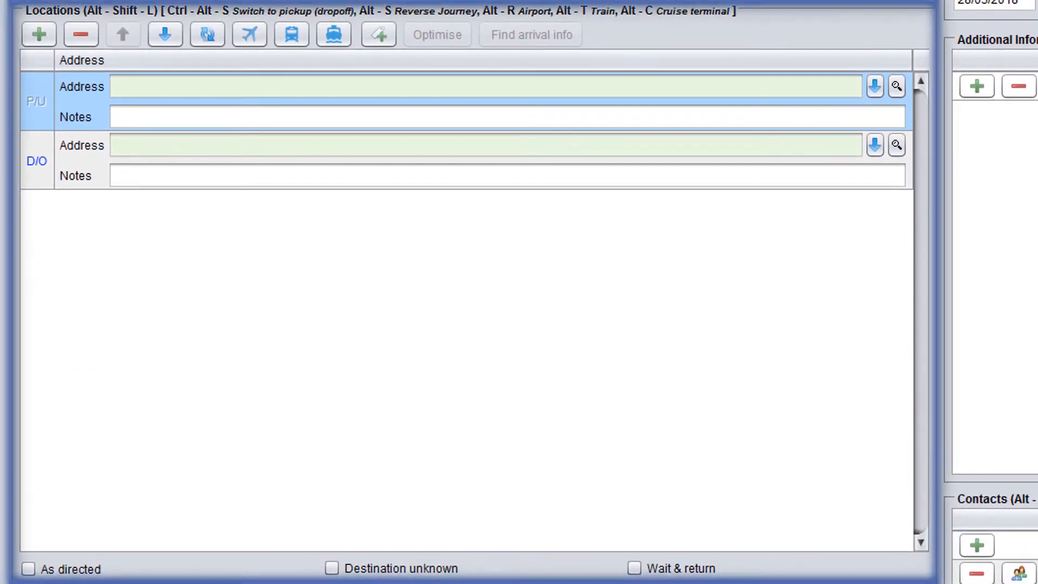
{"action": "key", "text": "alt+s"}
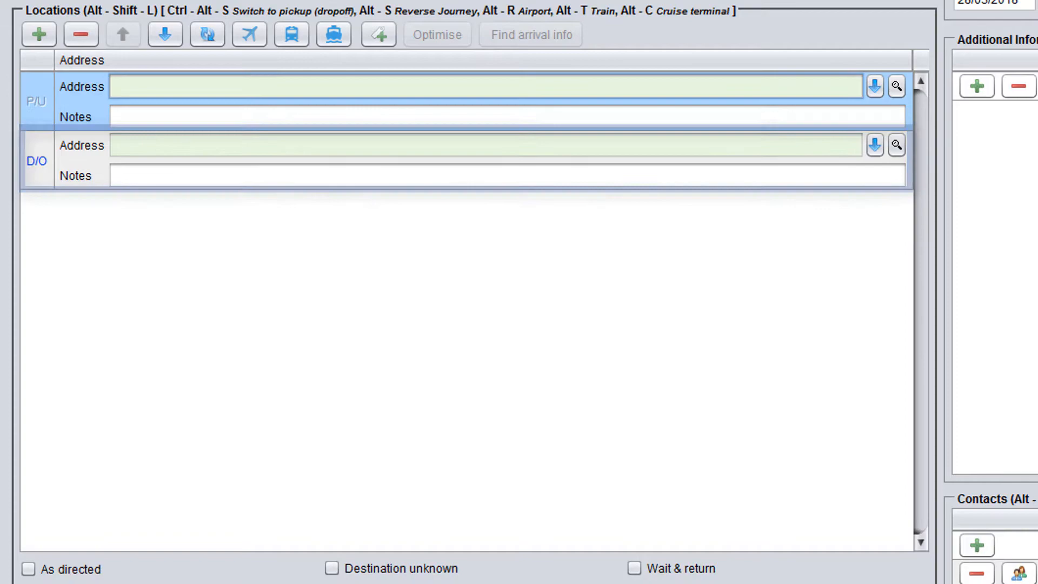
{"action": "type", "text": "90 westland street"}
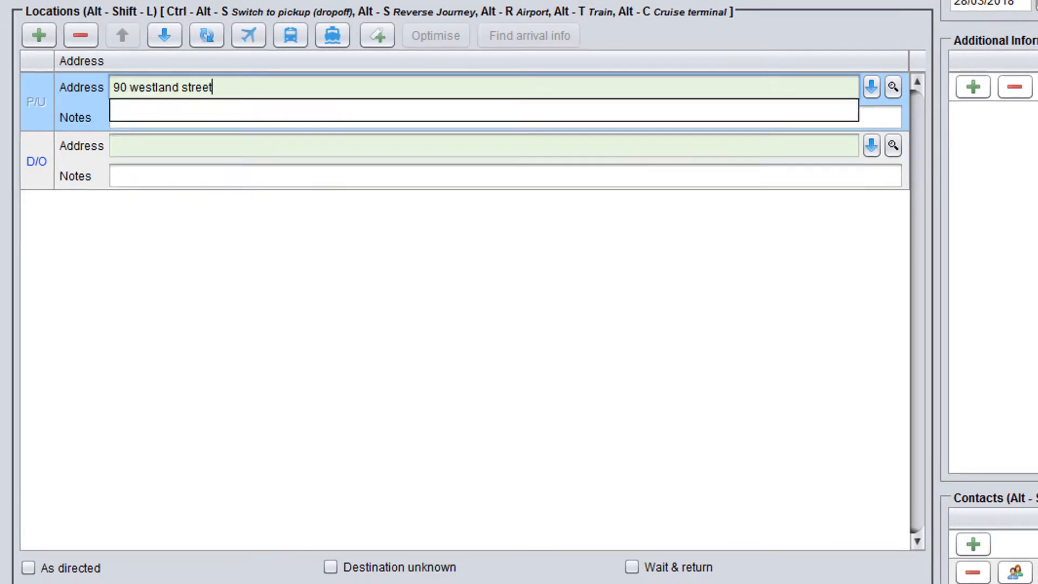
{"action": "left_click", "coordinate": [891, 87]}
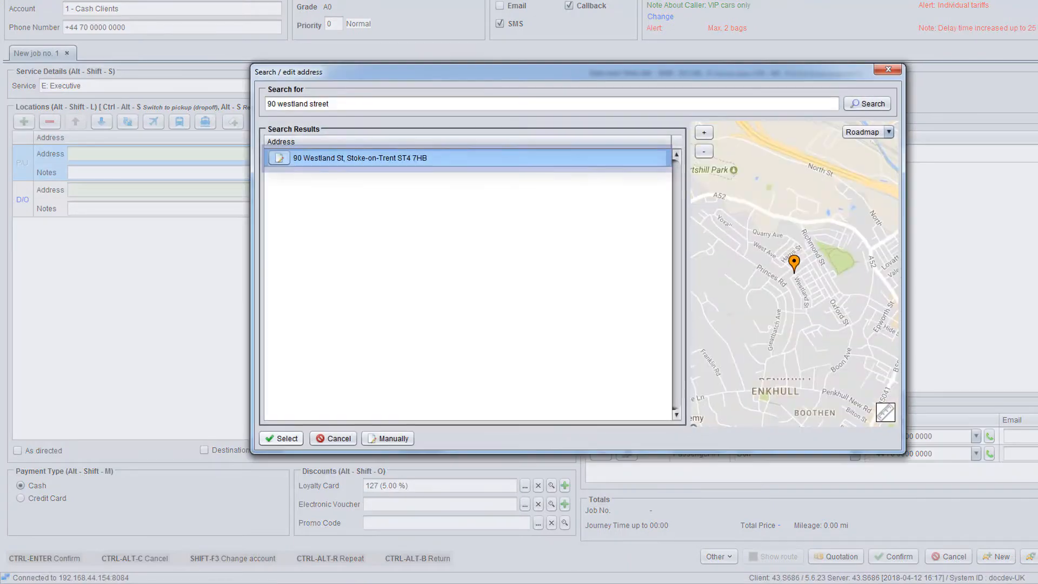
{"action": "left_click", "coordinate": [281, 438]}
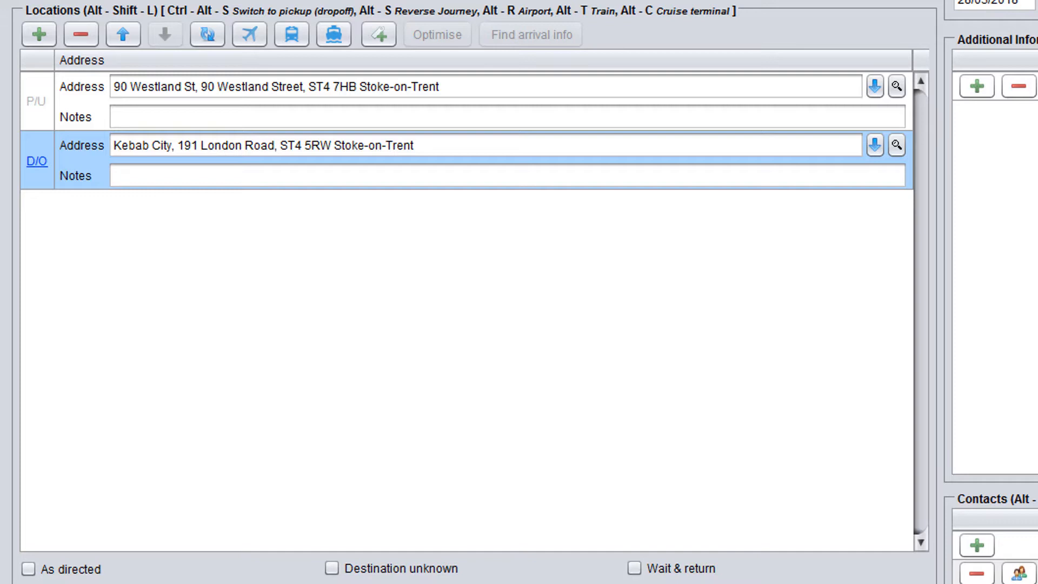
{"action": "left_click", "coordinate": [36, 161]}
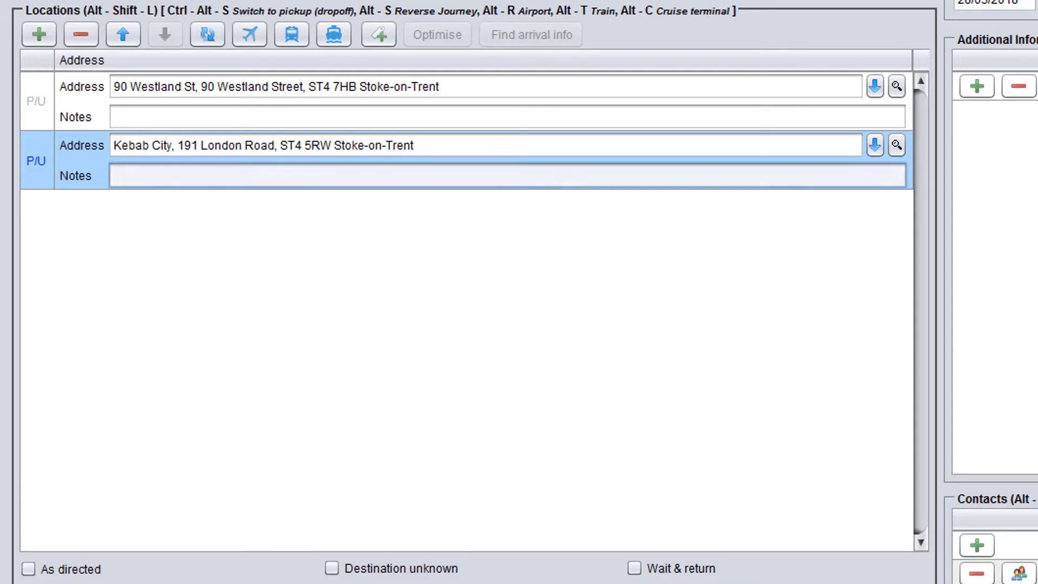
{"action": "type", "text": "Near the gates"}
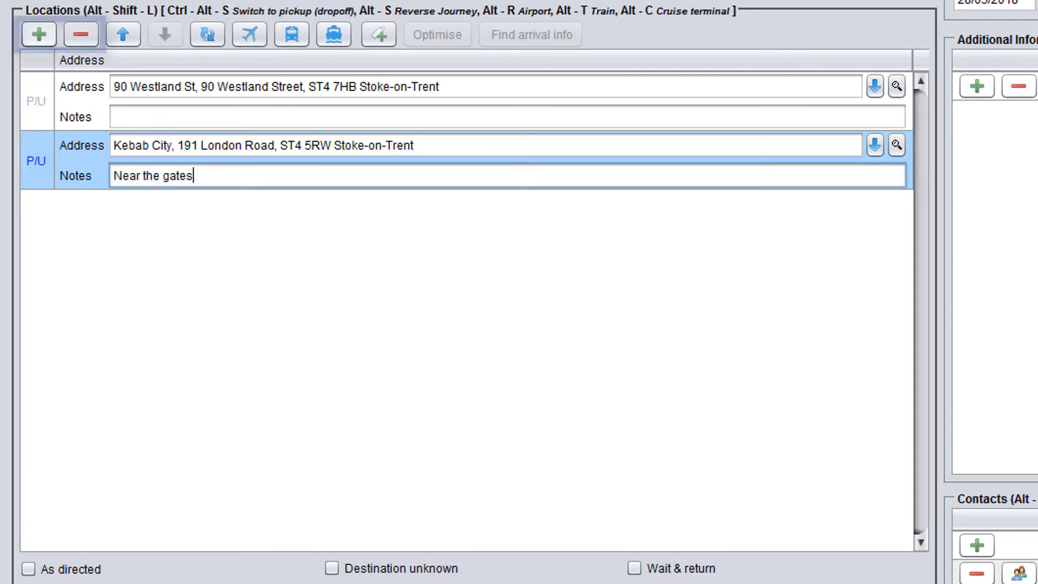
{"action": "left_click", "coordinate": [39, 34]}
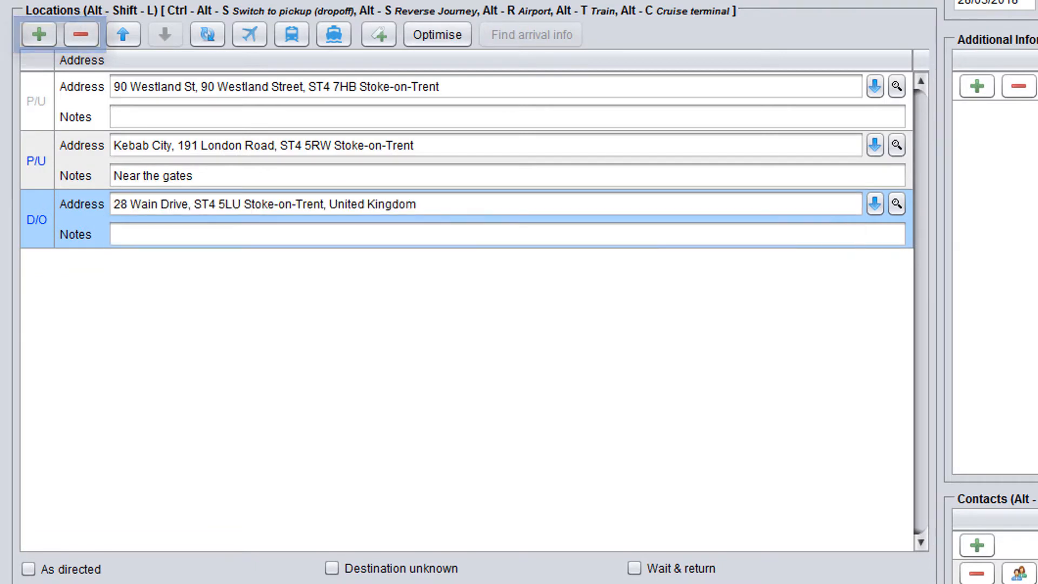
{"action": "left_click", "coordinate": [123, 33]}
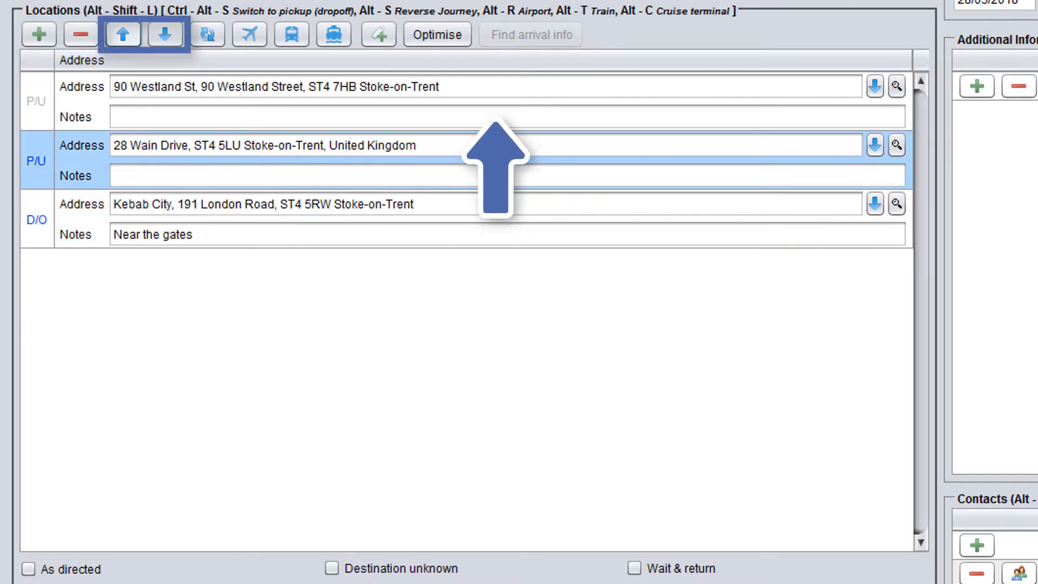
{"action": "left_click", "coordinate": [208, 34]}
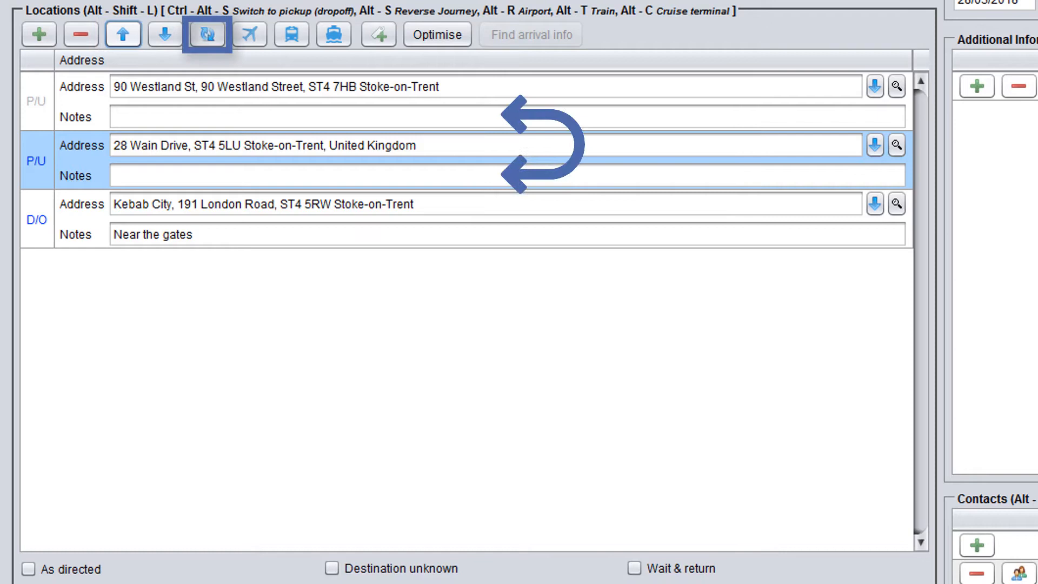
{"action": "left_click", "coordinate": [207, 34]}
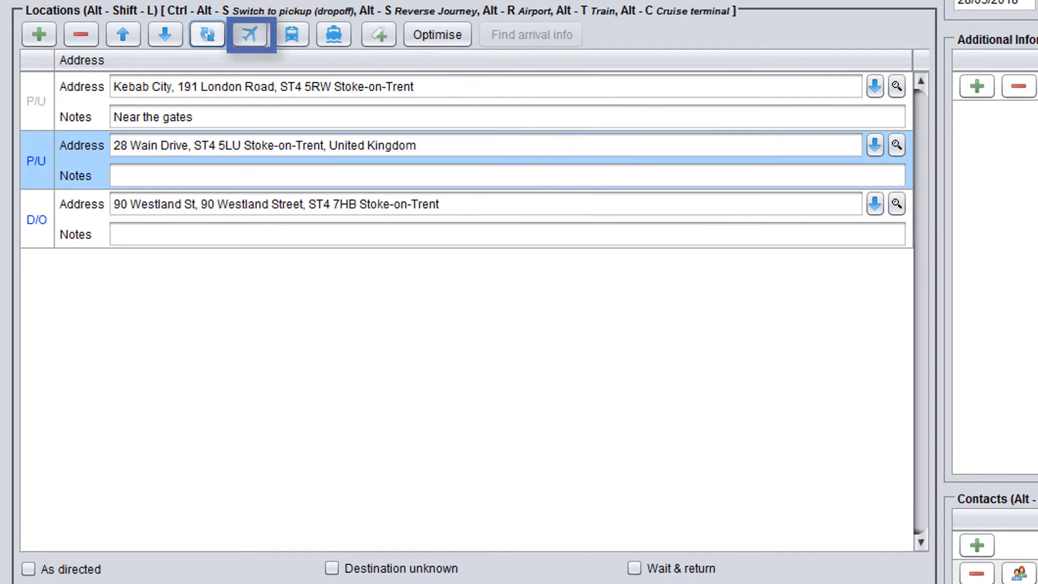
{"action": "left_click", "coordinate": [333, 35]}
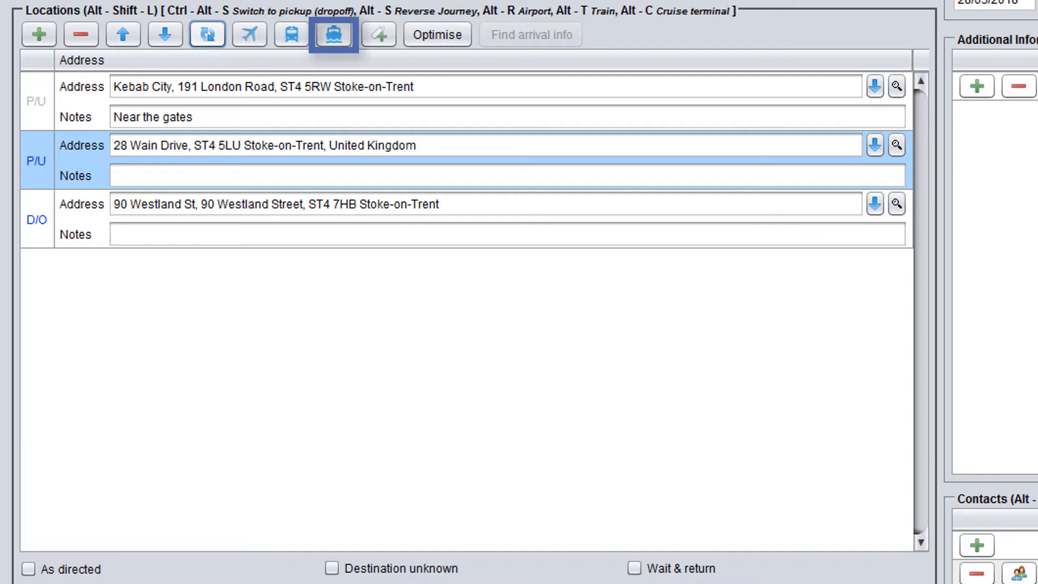
{"action": "left_click", "coordinate": [378, 35]}
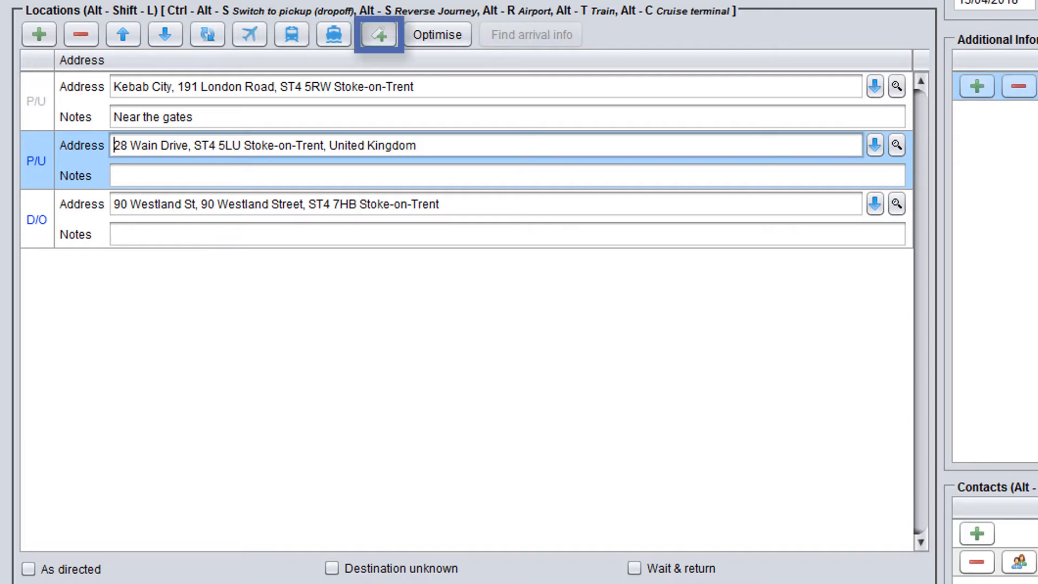
{"action": "left_click", "coordinate": [377, 35]}
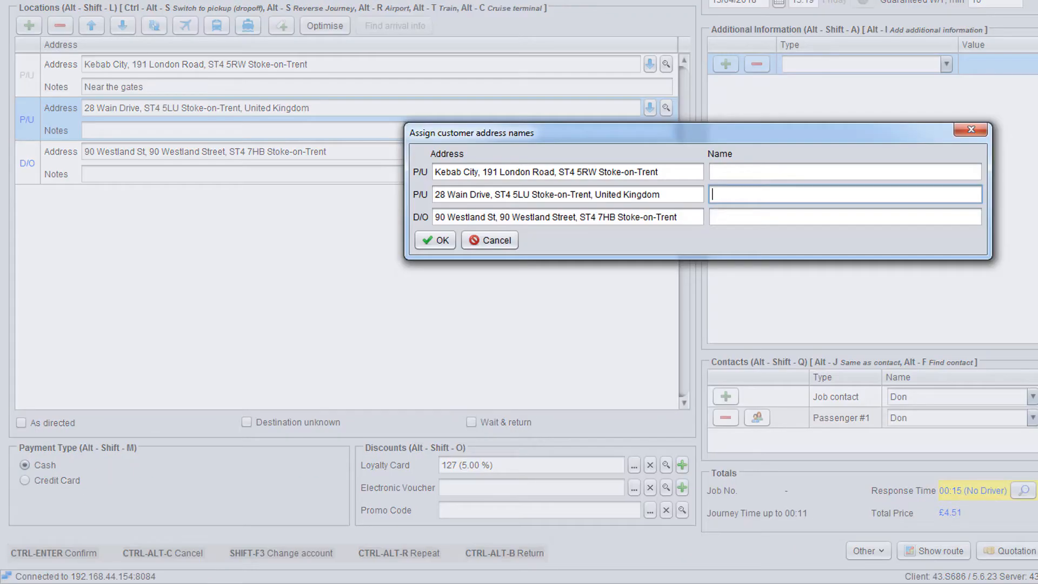
{"action": "type", "text": "Home"}
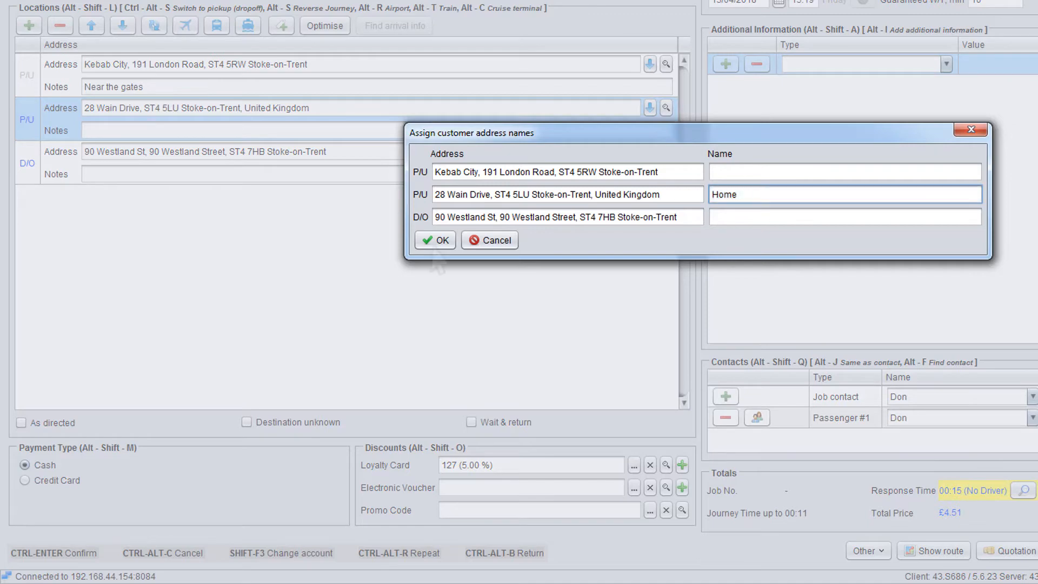
{"action": "left_click", "coordinate": [435, 239]}
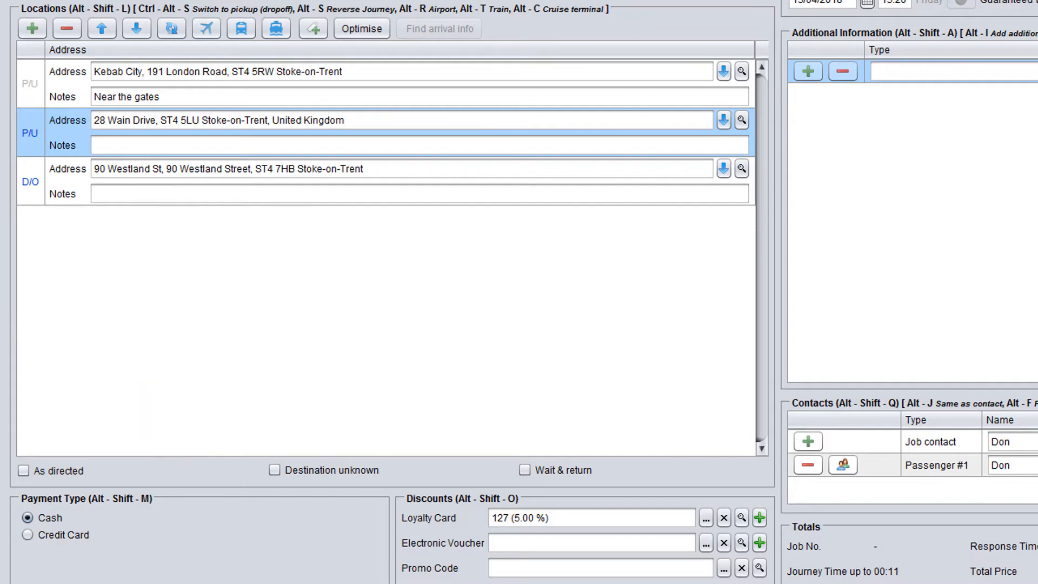
- Flag the job as Destination unknown after first ticking As directed
{"action": "left_click", "coordinate": [24, 470]}
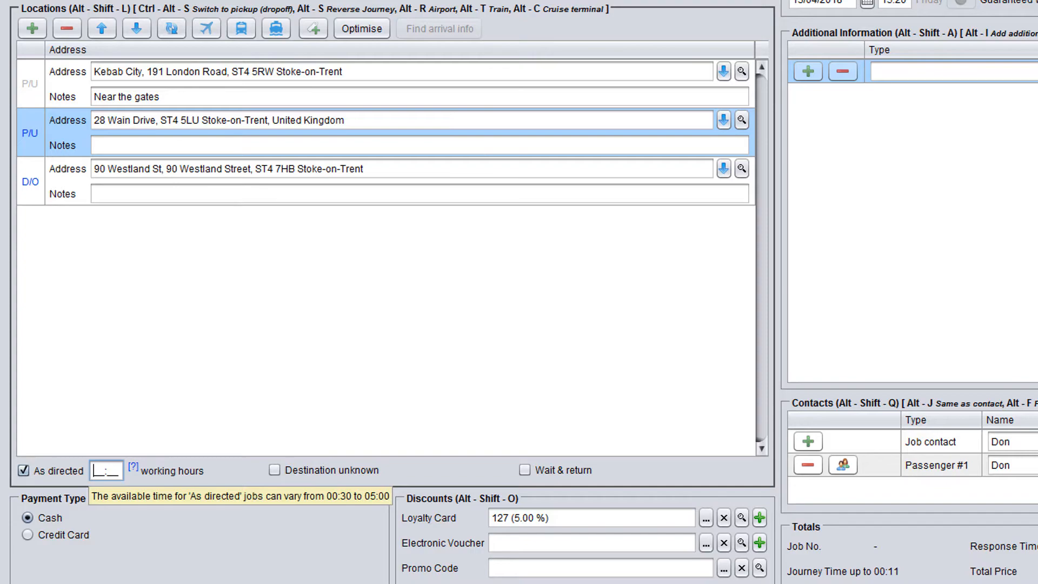
{"action": "left_click", "coordinate": [274, 469]}
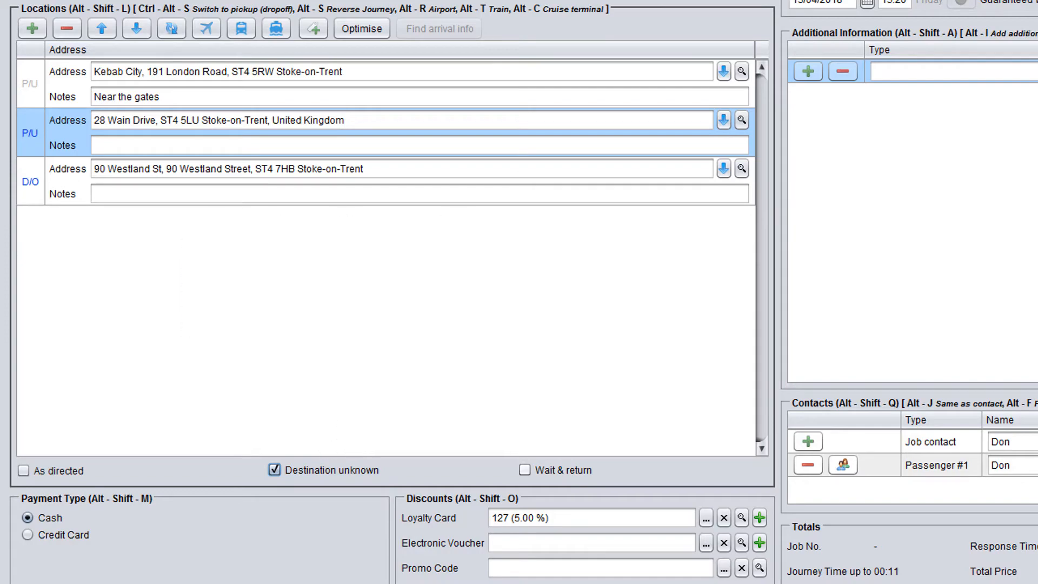
{"action": "left_click", "coordinate": [525, 470]}
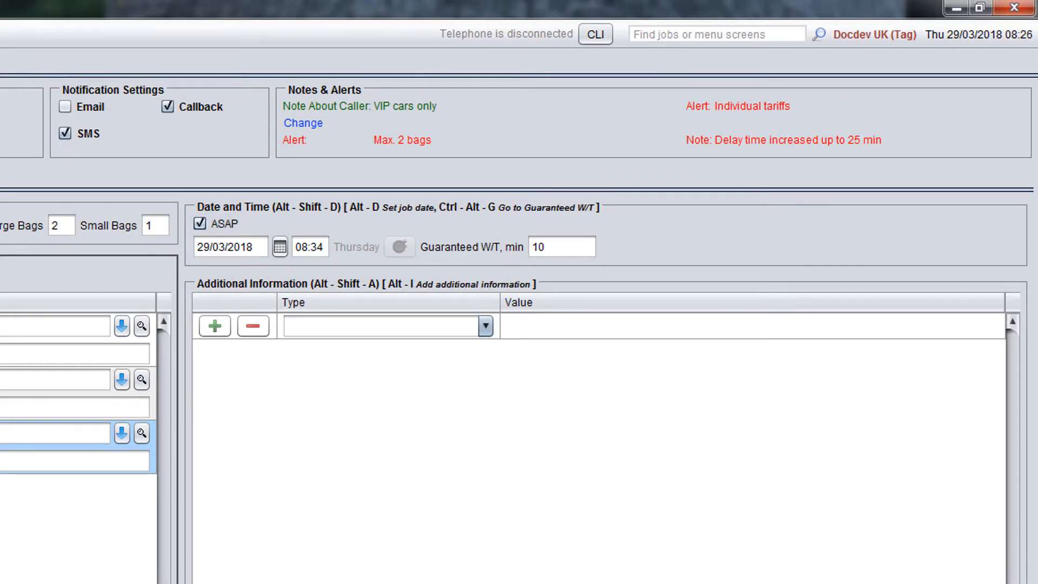
- Take the job off ASAP and schedule it for Friday 30/03/2018 at 10:00
{"action": "left_click", "coordinate": [280, 246]}
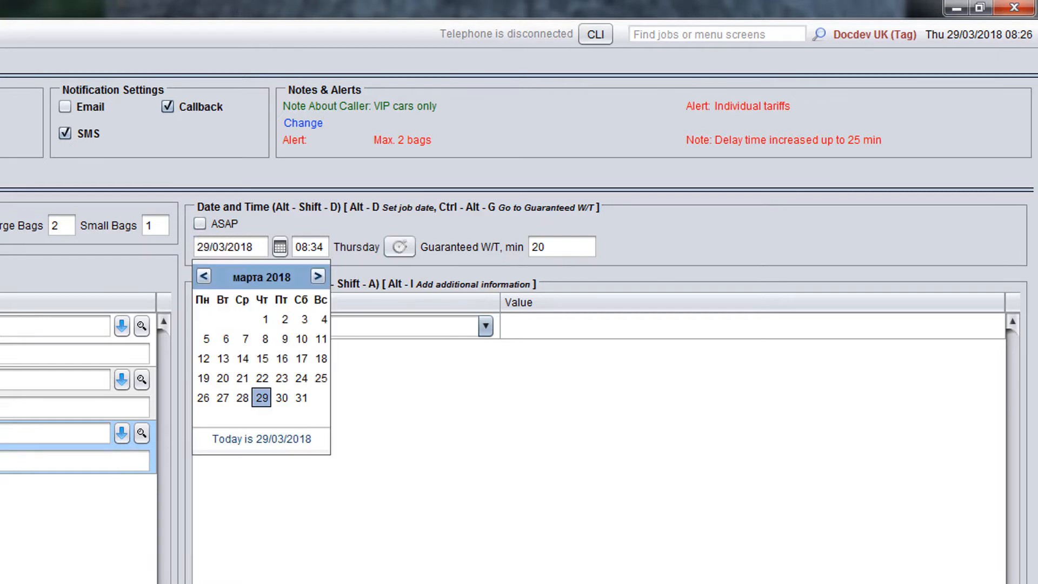
{"action": "left_click", "coordinate": [281, 398]}
{"action": "type", "text": "10:00"}
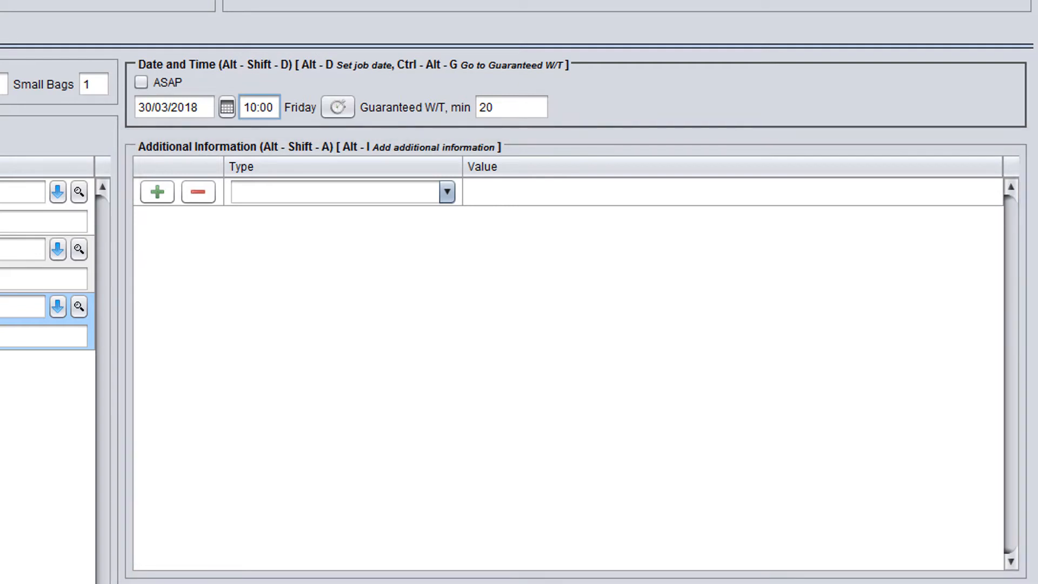
- Request a forward-facing baby seat in Additional Information
{"action": "left_click", "coordinate": [446, 192]}
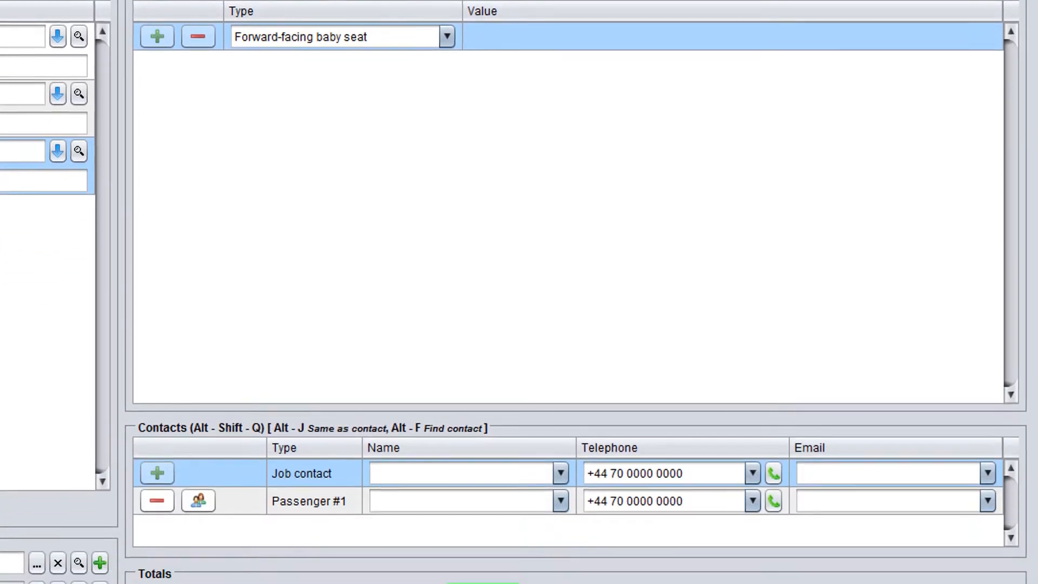
{"action": "scroll", "scroll_direction": "down", "scroll_amount": 3}
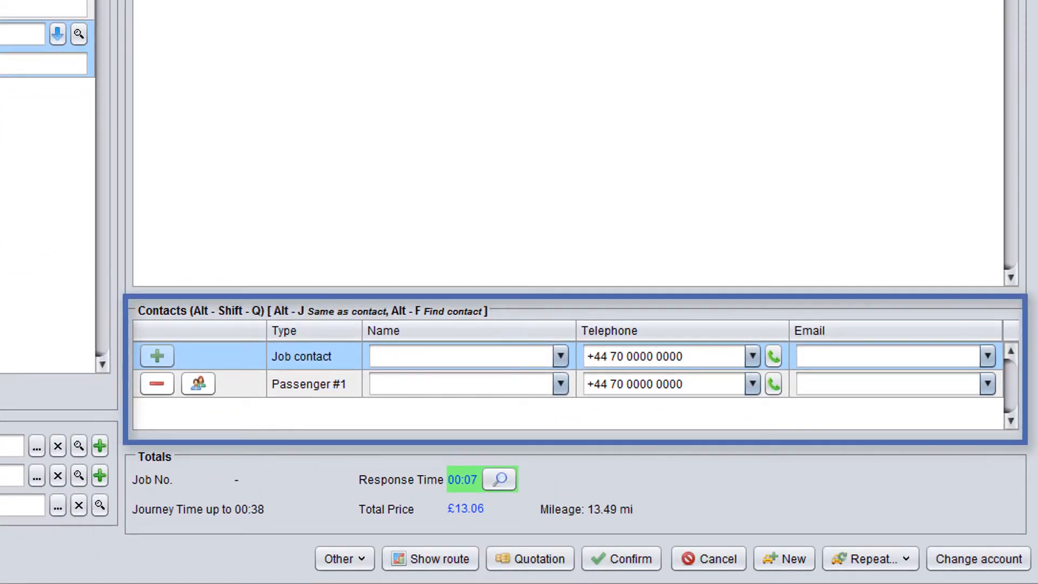
- Enter Don as contact and first passenger, plus a second passenger from known contacts
{"action": "left_click", "coordinate": [463, 357]}
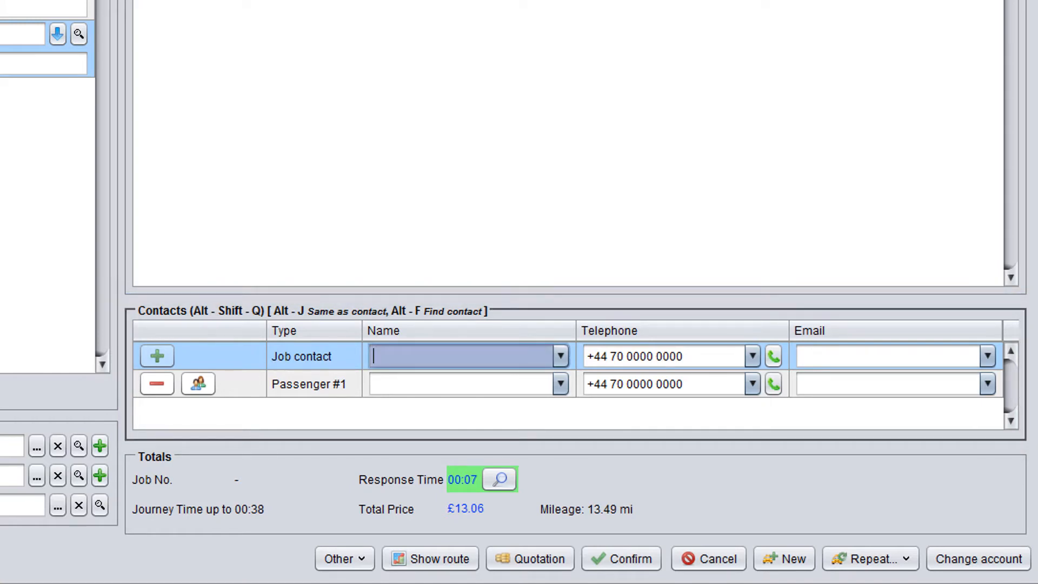
{"action": "type", "text": "Don"}
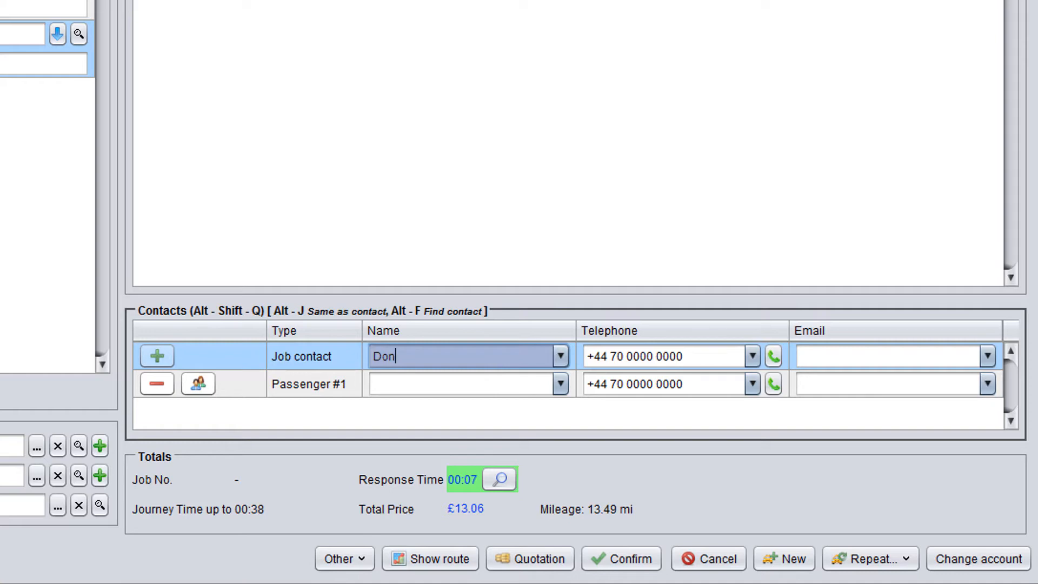
{"action": "left_click", "coordinate": [466, 384]}
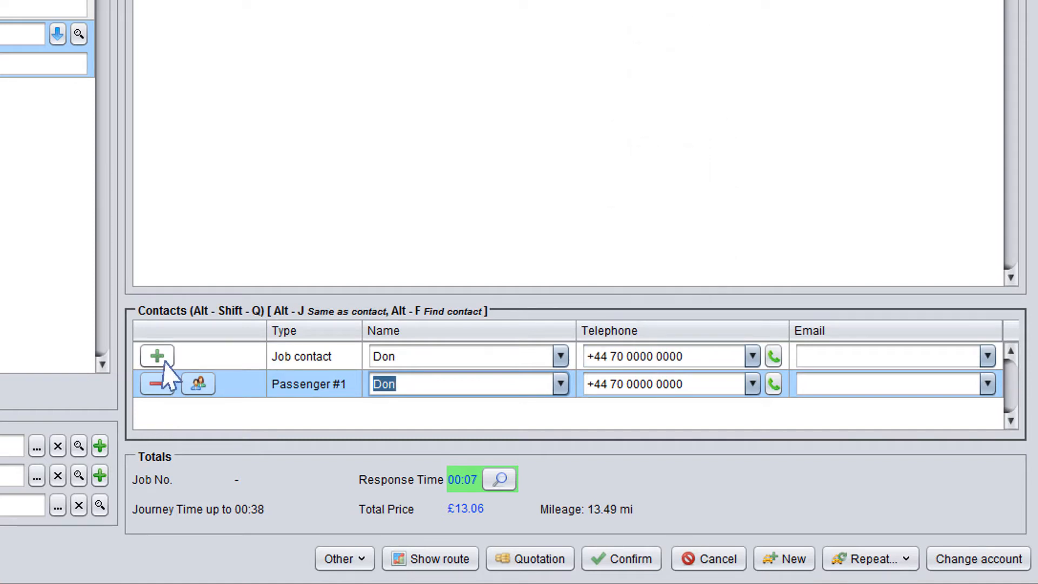
{"action": "left_click", "coordinate": [157, 356]}
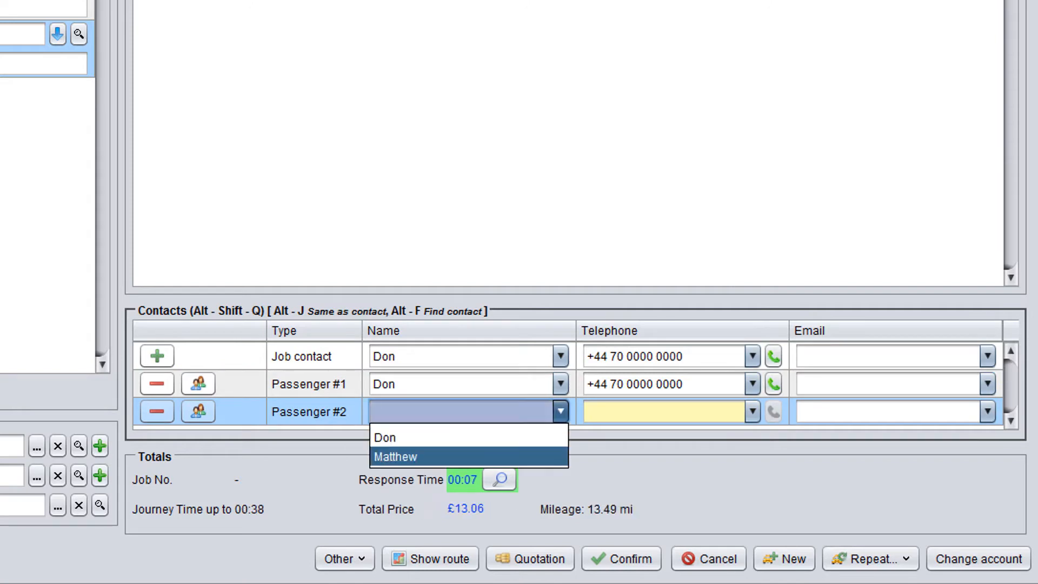
{"action": "left_click", "coordinate": [395, 457]}
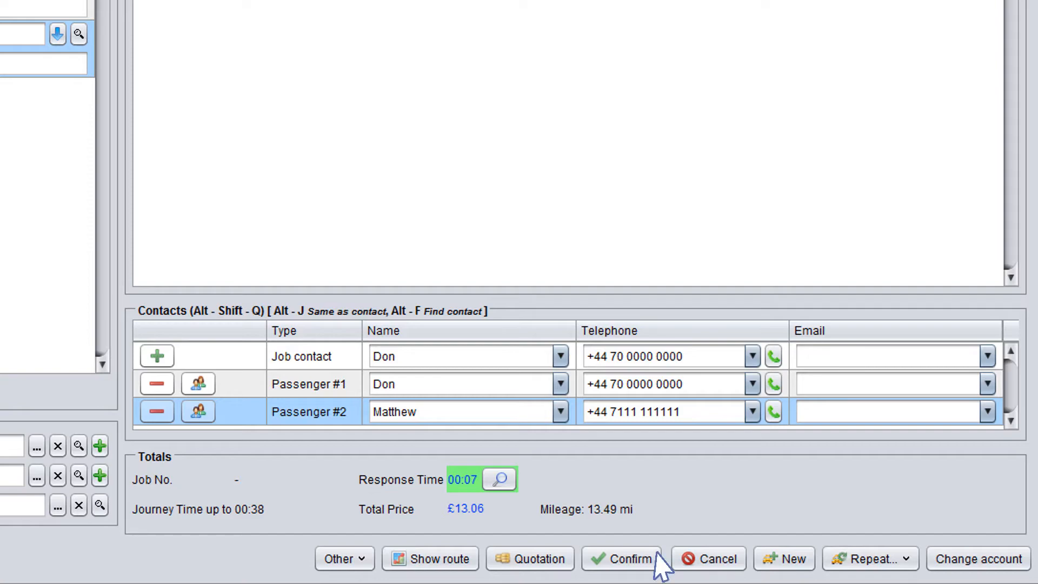
- Confirm the booking, saved as job 000484 totalling £13.06
{"action": "left_click", "coordinate": [622, 559]}
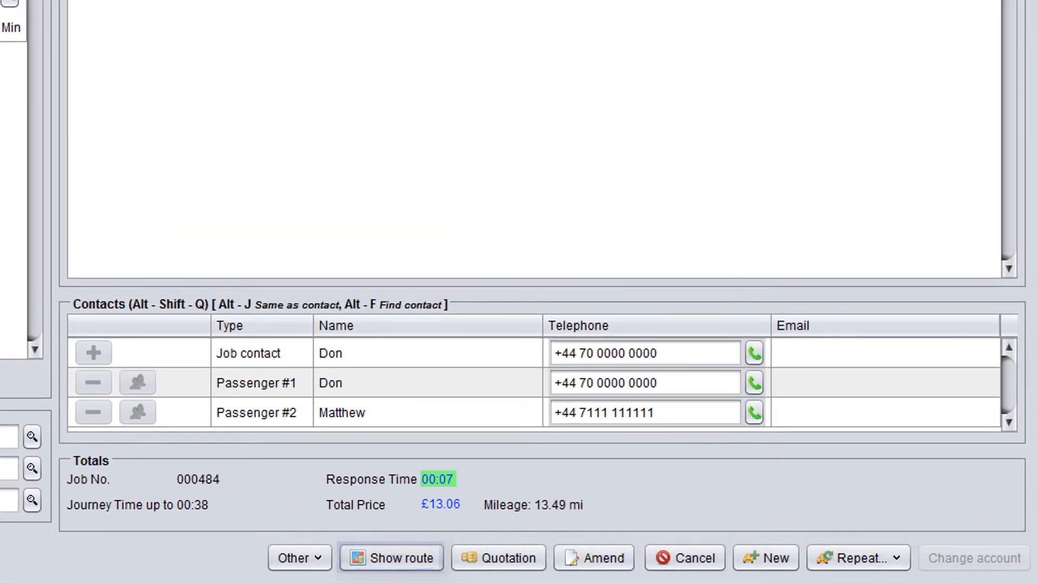
{"action": "left_click", "coordinate": [498, 557]}
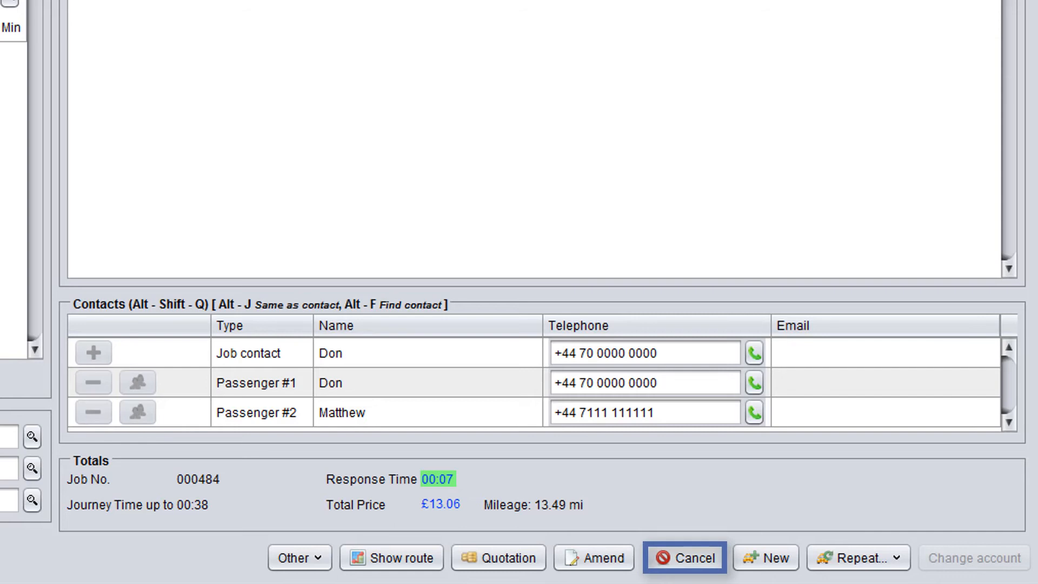
{"action": "mouse_move", "coordinate": [765, 557]}
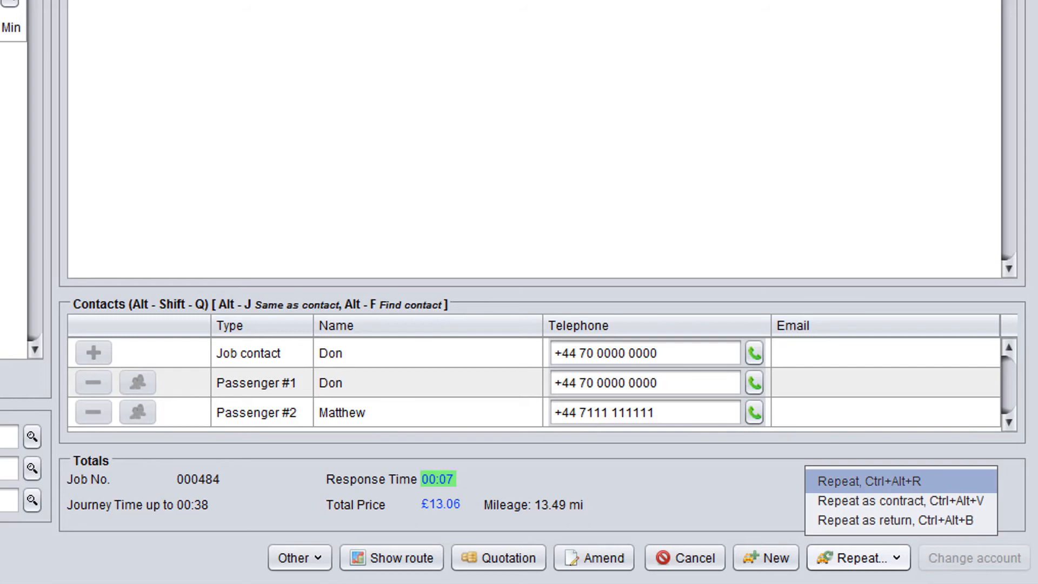
{"action": "mouse_move", "coordinate": [899, 500]}
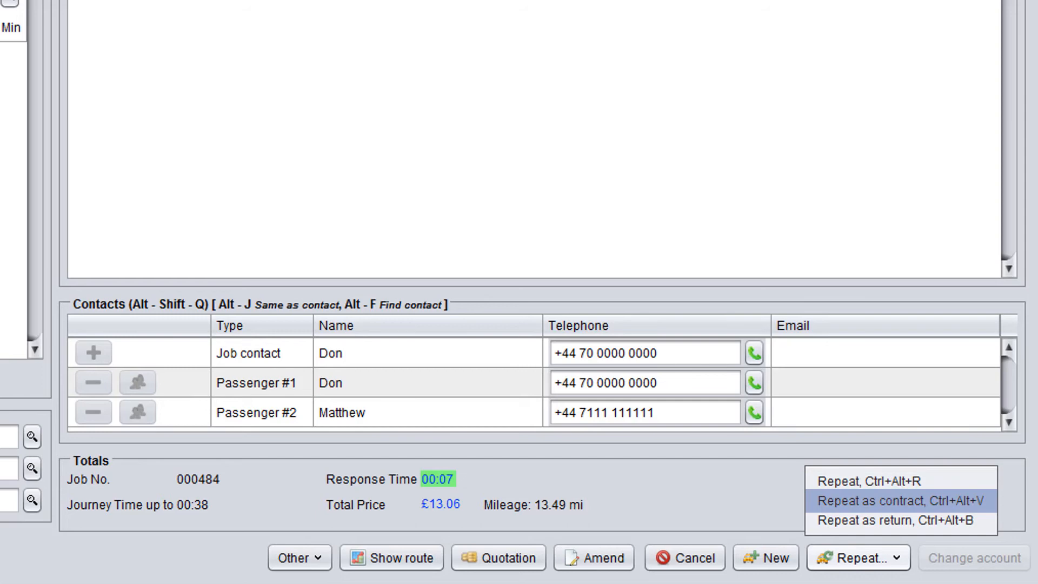
{"action": "mouse_move", "coordinate": [900, 520]}
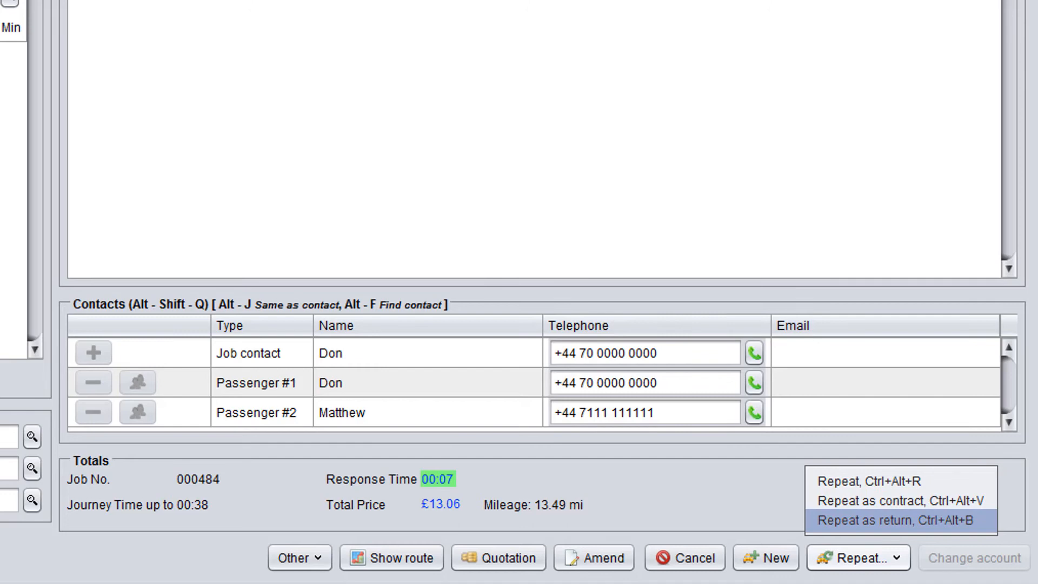
{"action": "mouse_move", "coordinate": [900, 500]}
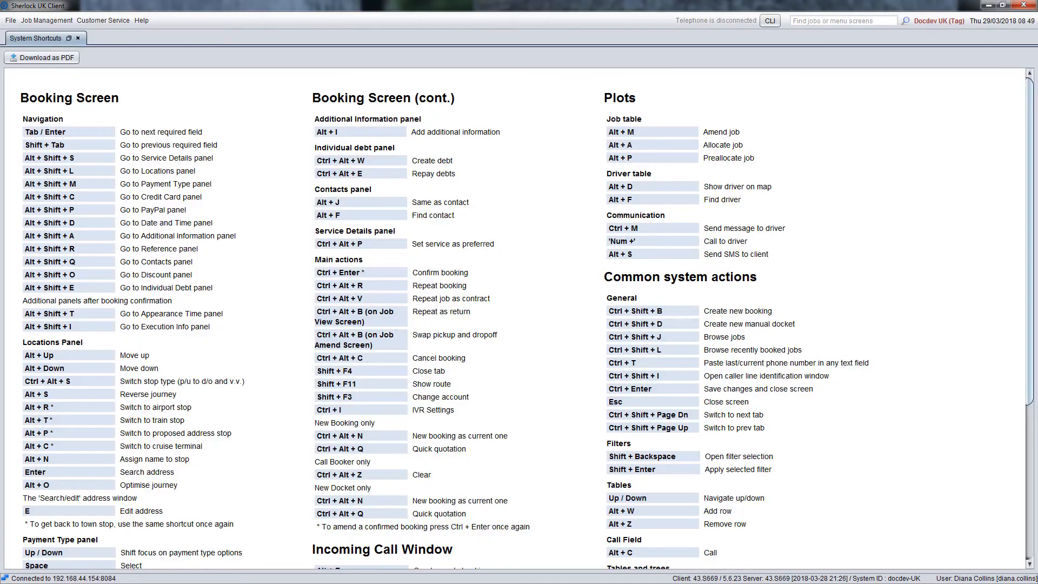
- Open the System Shortcuts reference from the Help menu
{"action": "left_click", "coordinate": [41, 58]}
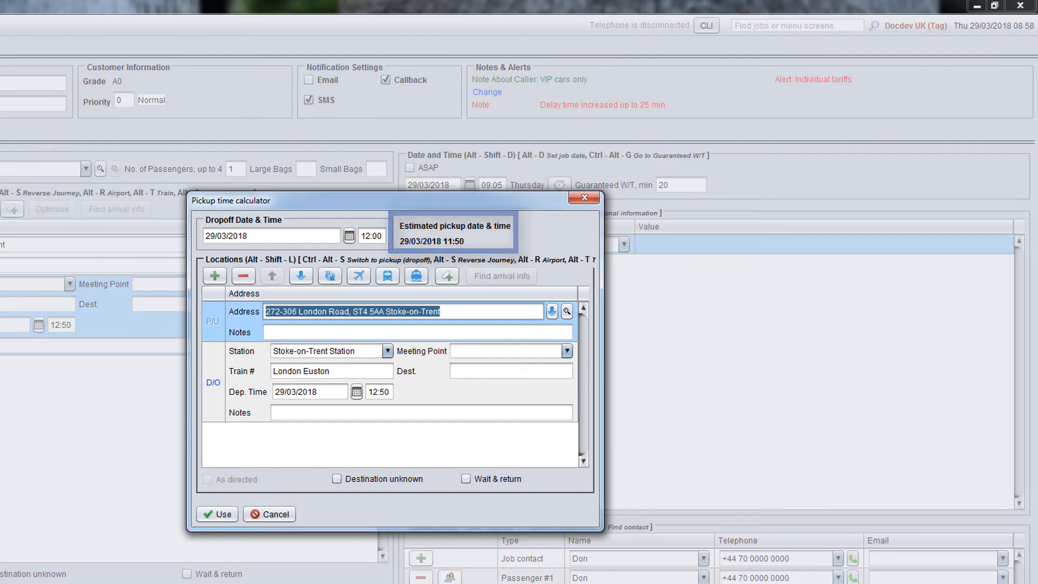
- Apply the calculated 11:50 pickup time to the booking
{"action": "left_click", "coordinate": [216, 513]}
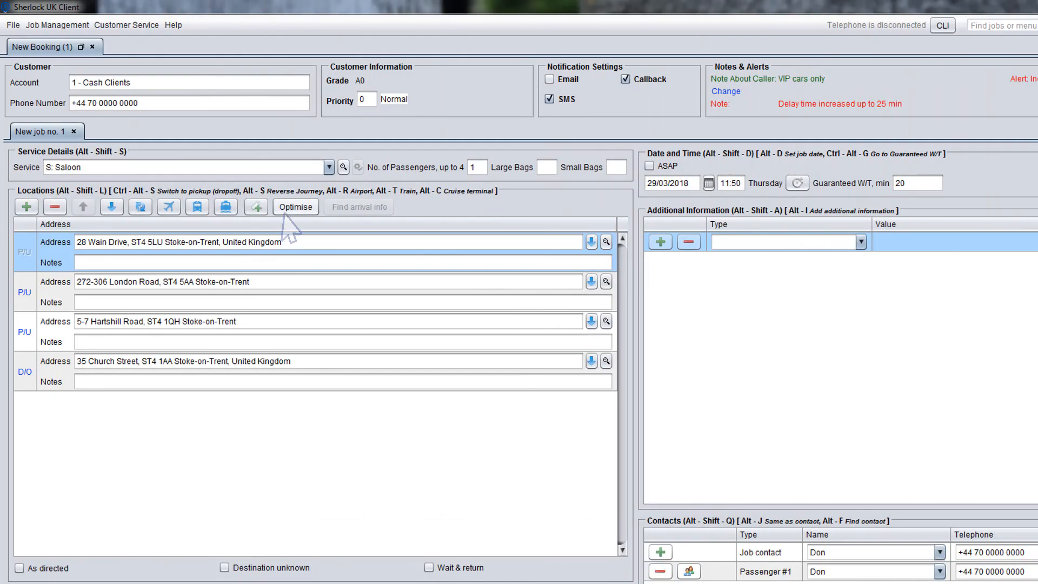
- Optimise the four stops by Price and apply the new order (£4.74, 4.06 miles)
{"action": "left_click", "coordinate": [295, 206]}
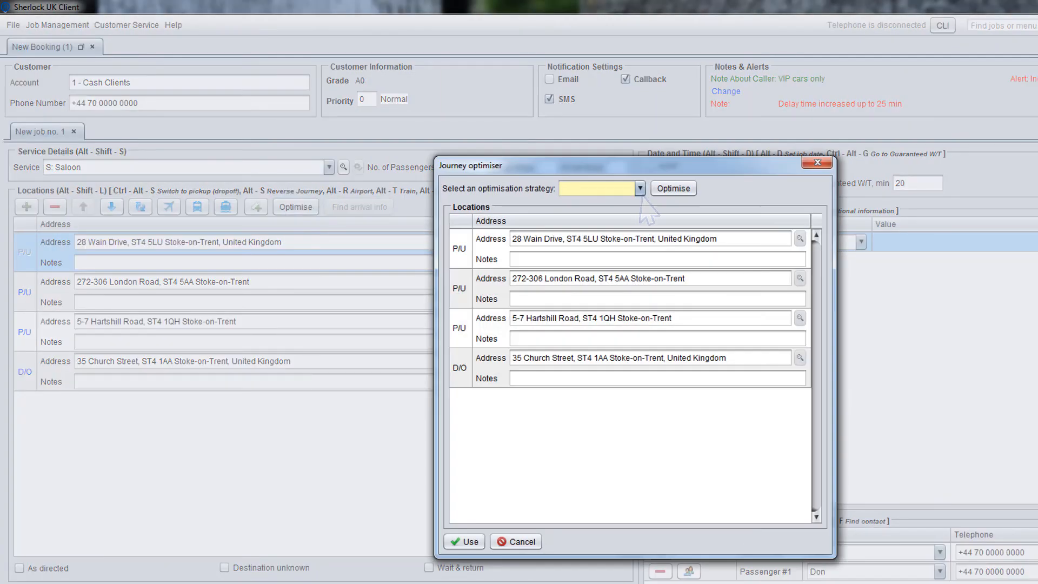
{"action": "left_click", "coordinate": [637, 188]}
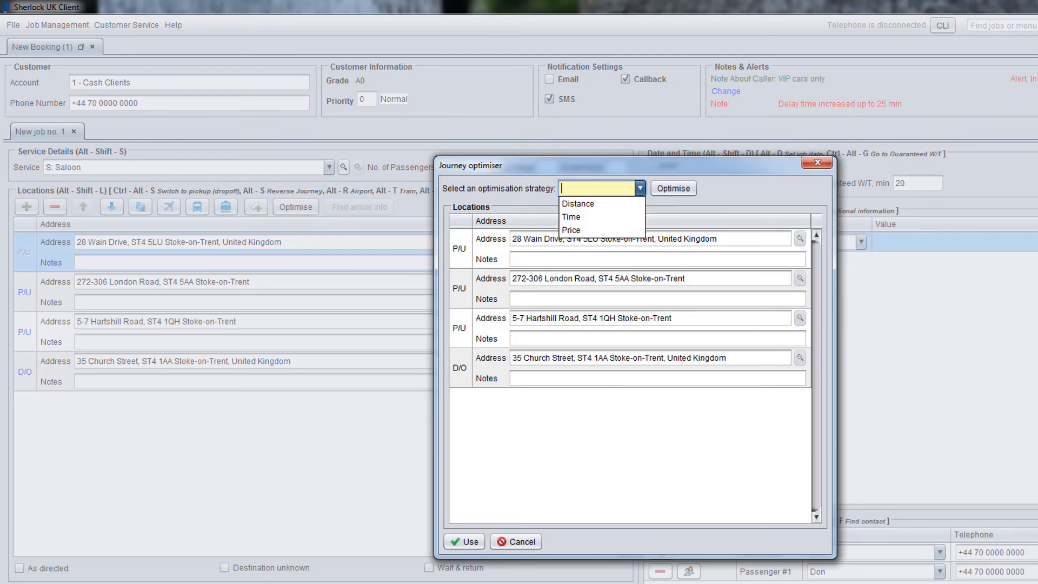
{"action": "mouse_move", "coordinate": [577, 203]}
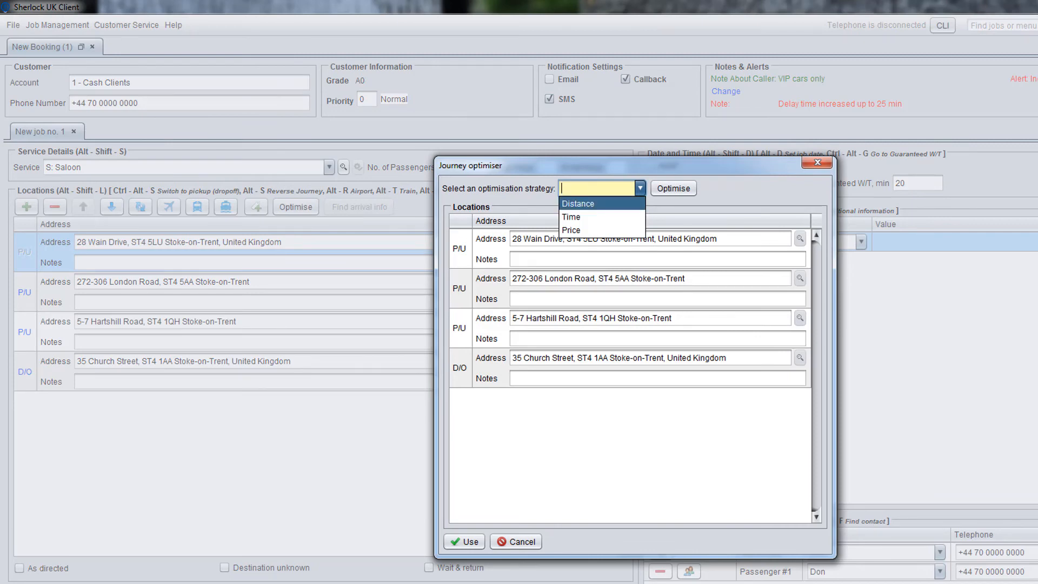
{"action": "mouse_move", "coordinate": [571, 218]}
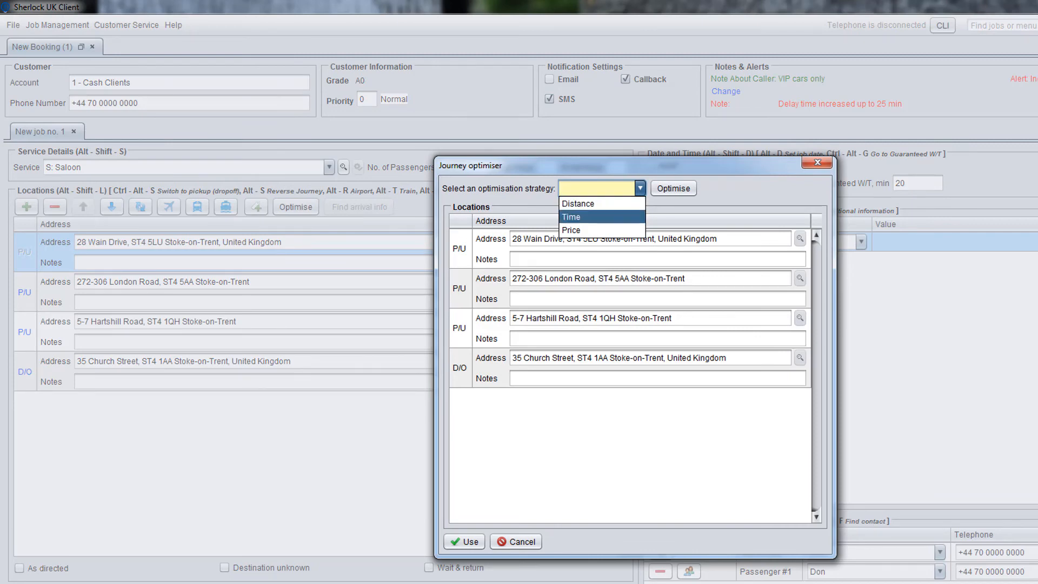
{"action": "mouse_move", "coordinate": [571, 229]}
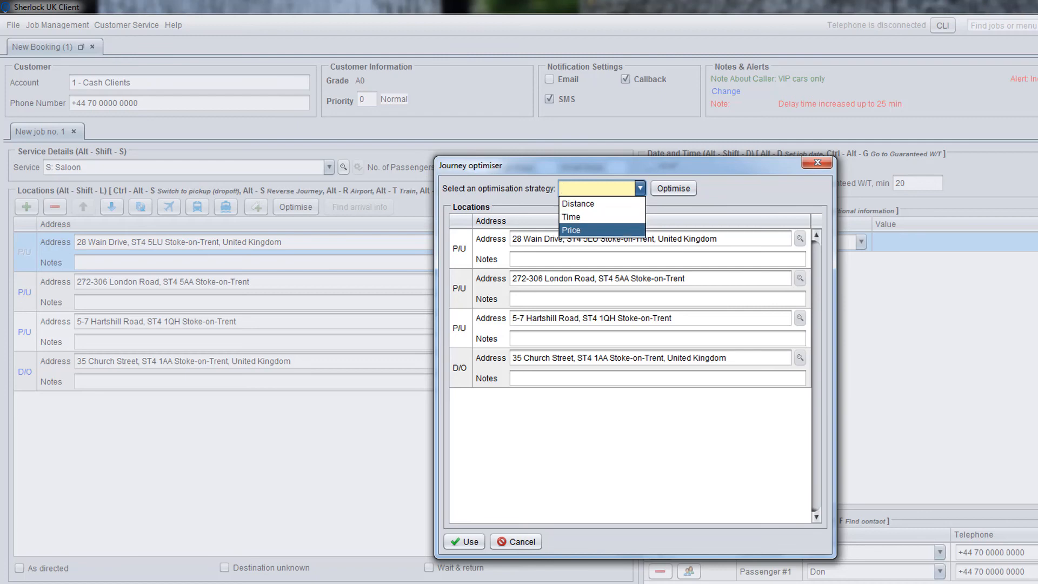
{"action": "left_click", "coordinate": [569, 230]}
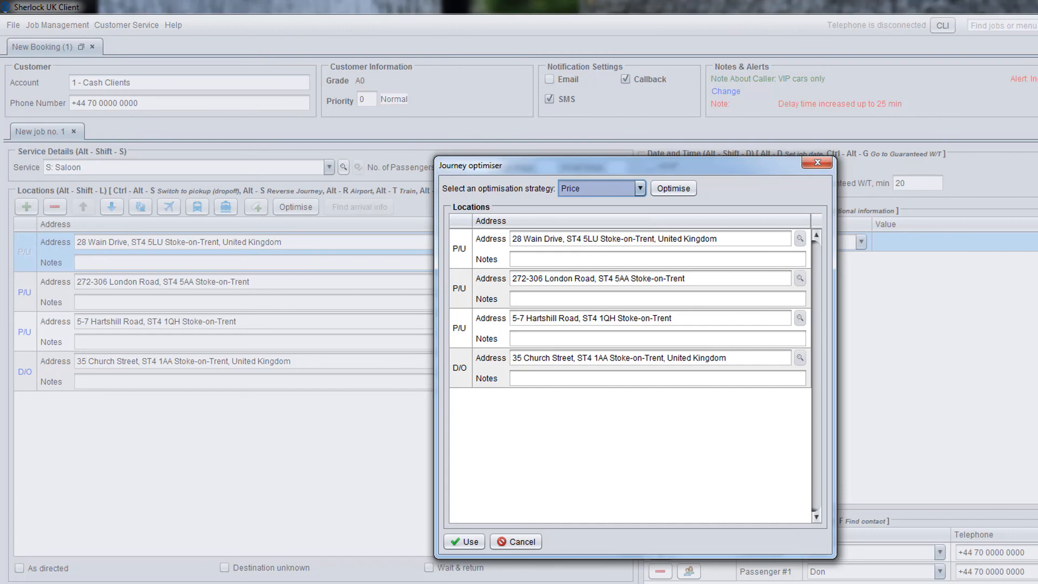
{"action": "left_click", "coordinate": [673, 188]}
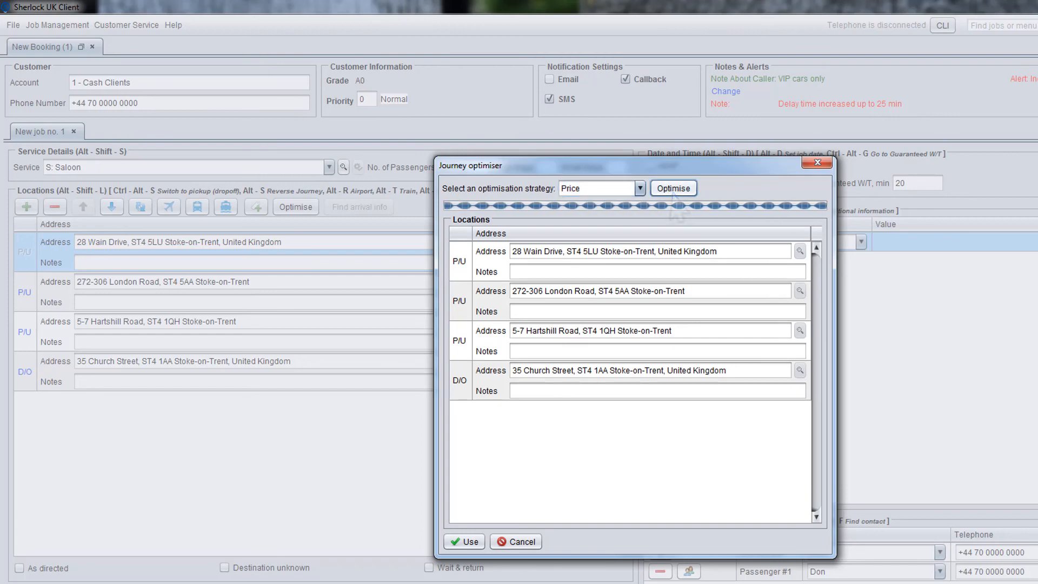
{"action": "left_click", "coordinate": [464, 541]}
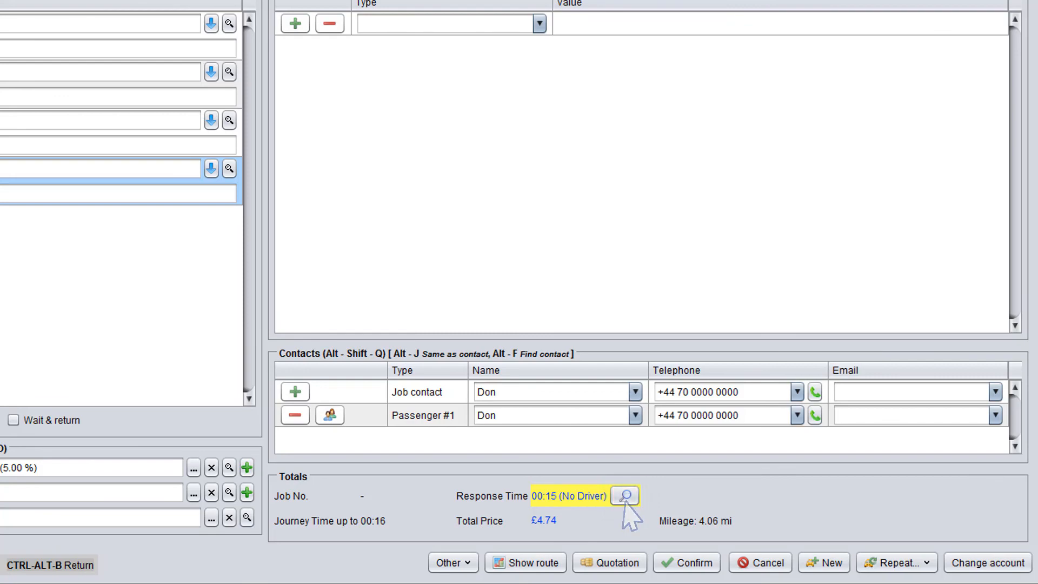
- Book the Saloon service with its 8-minute response and confirm job 000485
{"action": "left_click", "coordinate": [622, 496]}
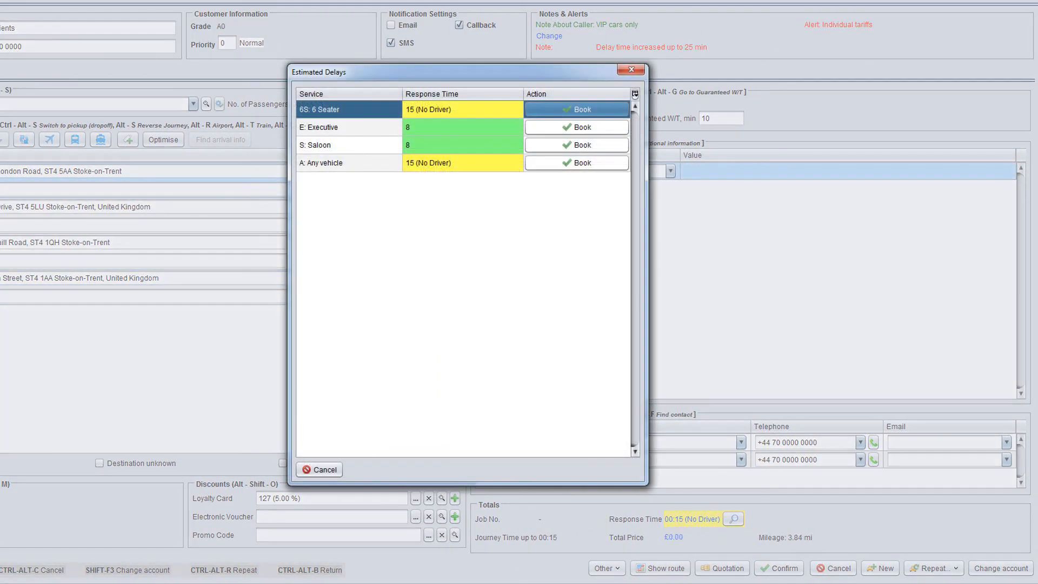
{"action": "left_click", "coordinate": [575, 109]}
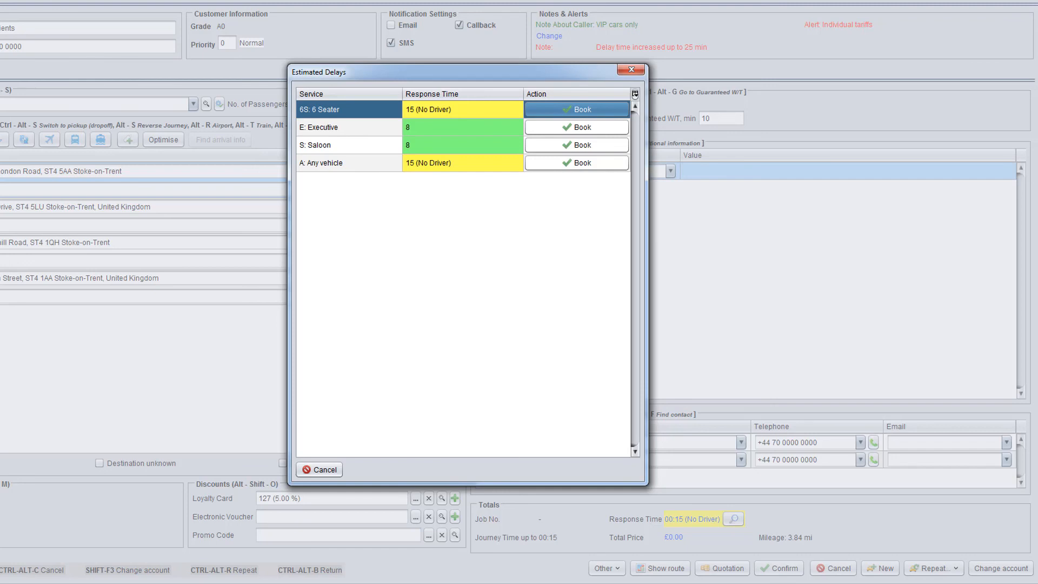
{"action": "left_click", "coordinate": [347, 145]}
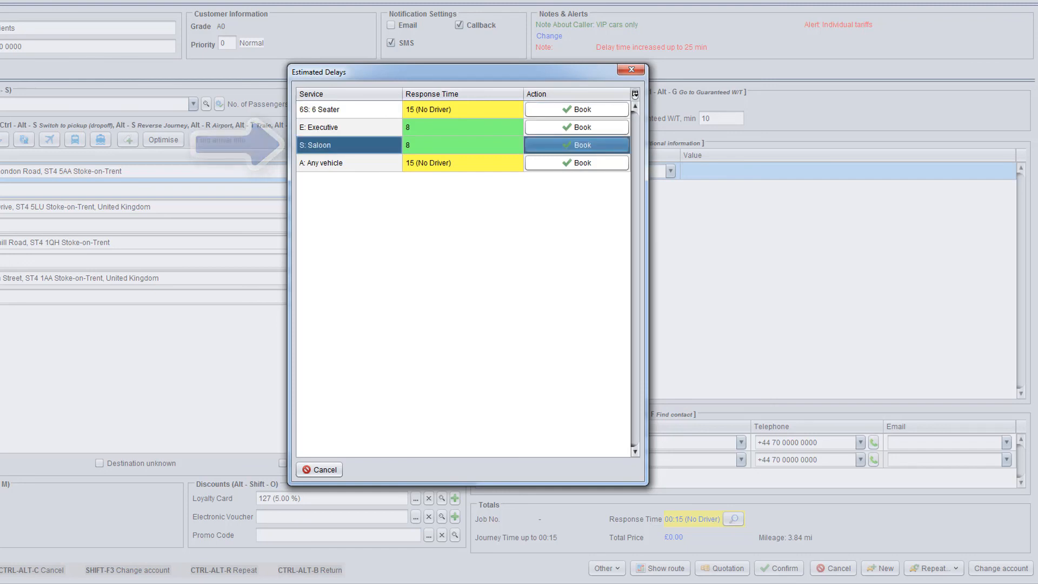
{"action": "left_click", "coordinate": [576, 145]}
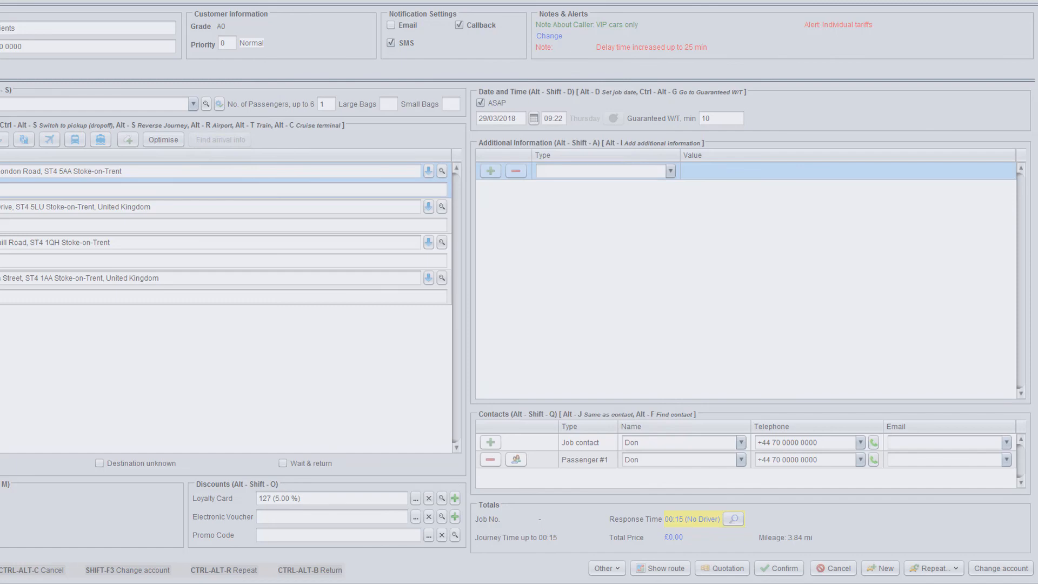
{"action": "left_click", "coordinate": [778, 568]}
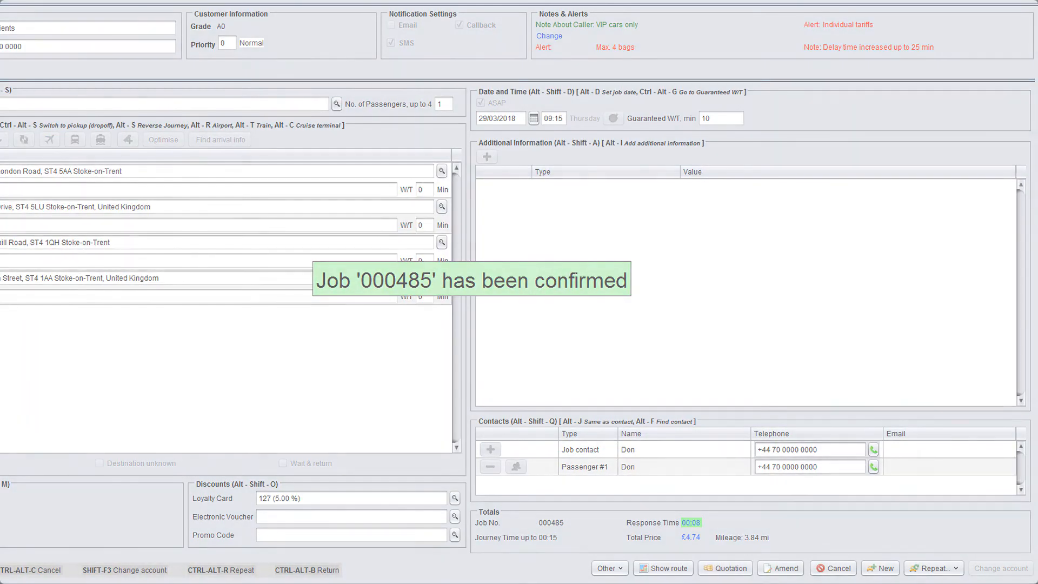